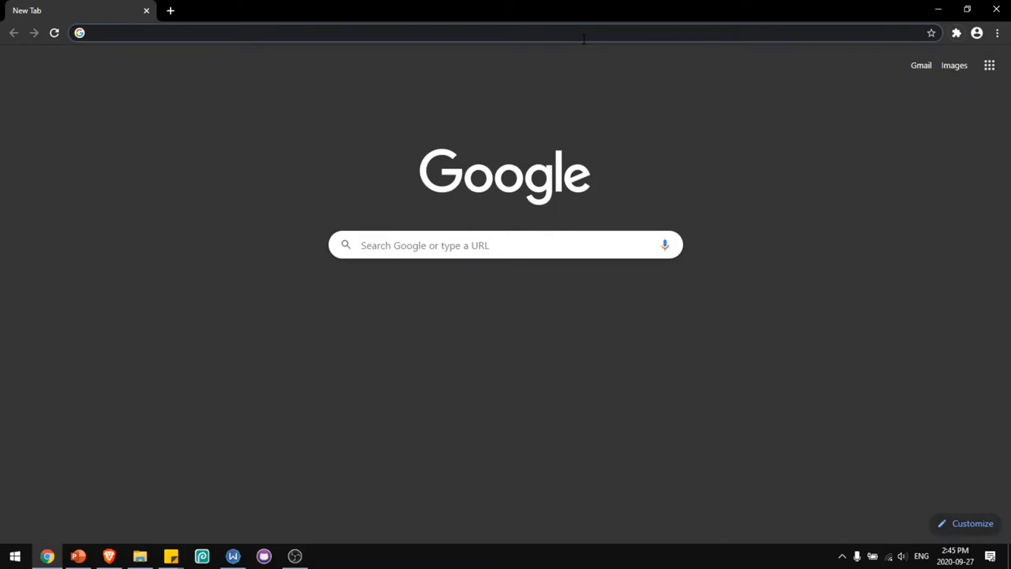
- Go to tampermonkey.net in a new tab, landing on its Chrome download page
type("tampermonkey.net")
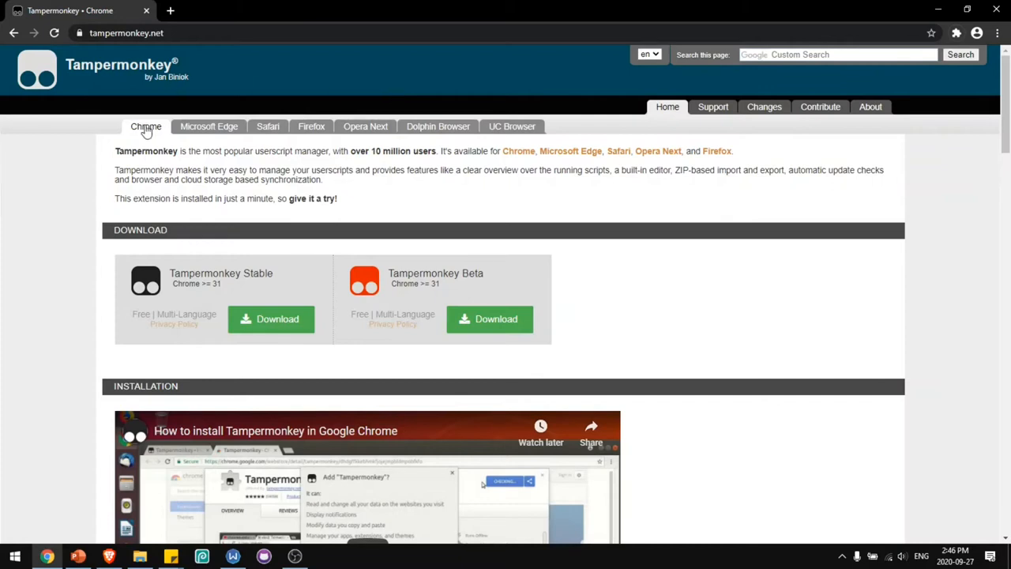
mouse_move(174, 139)
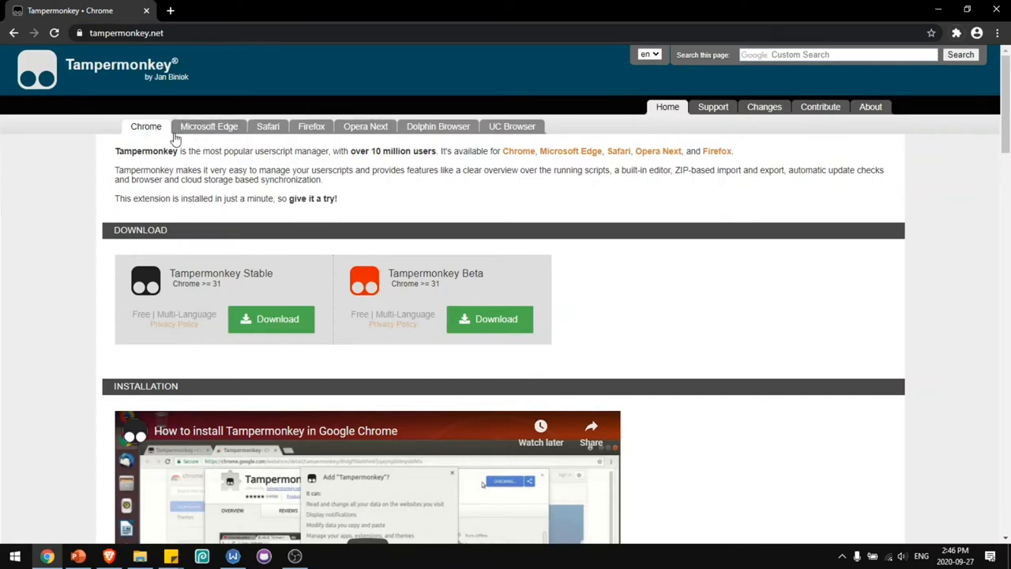
mouse_move(267, 135)
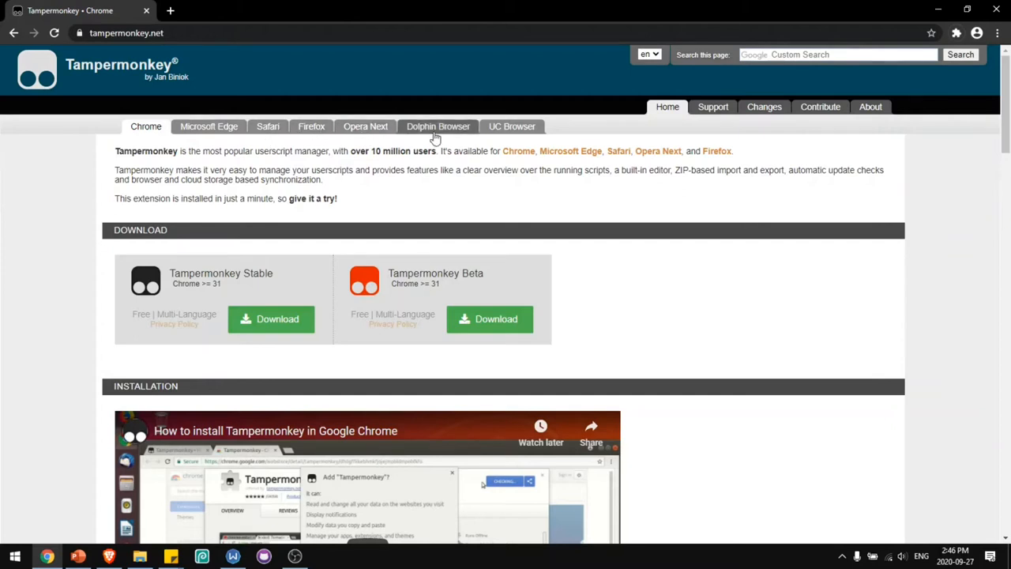
mouse_move(378, 183)
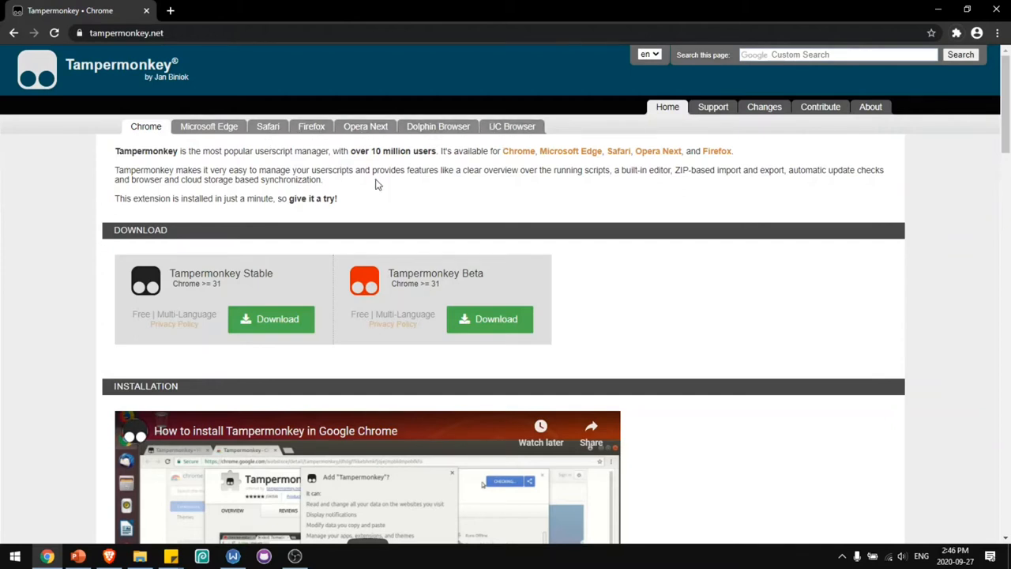
mouse_move(250, 319)
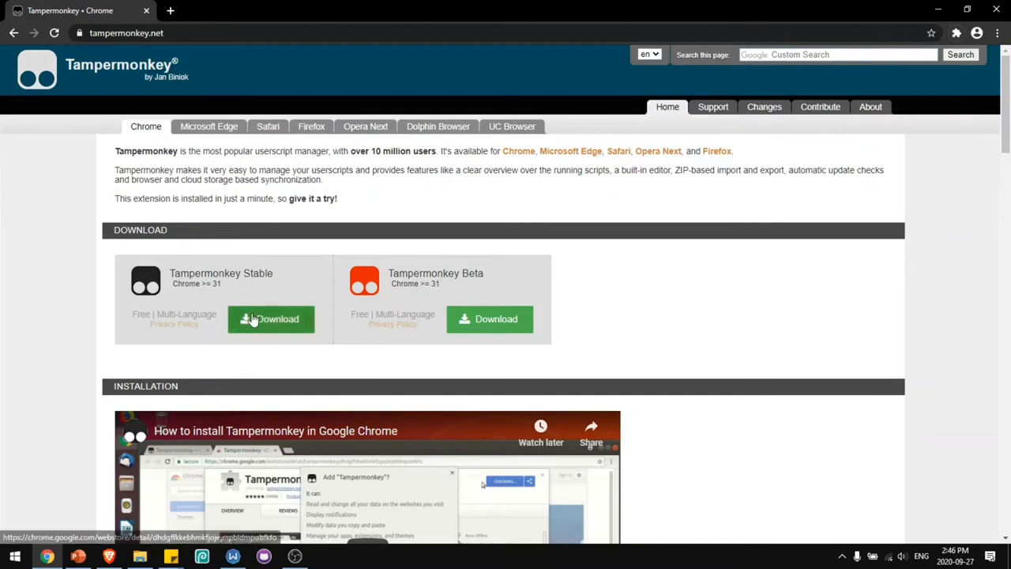
- Download the stable Tampermonkey build and add the extension to Chrome
left_click(271, 319)
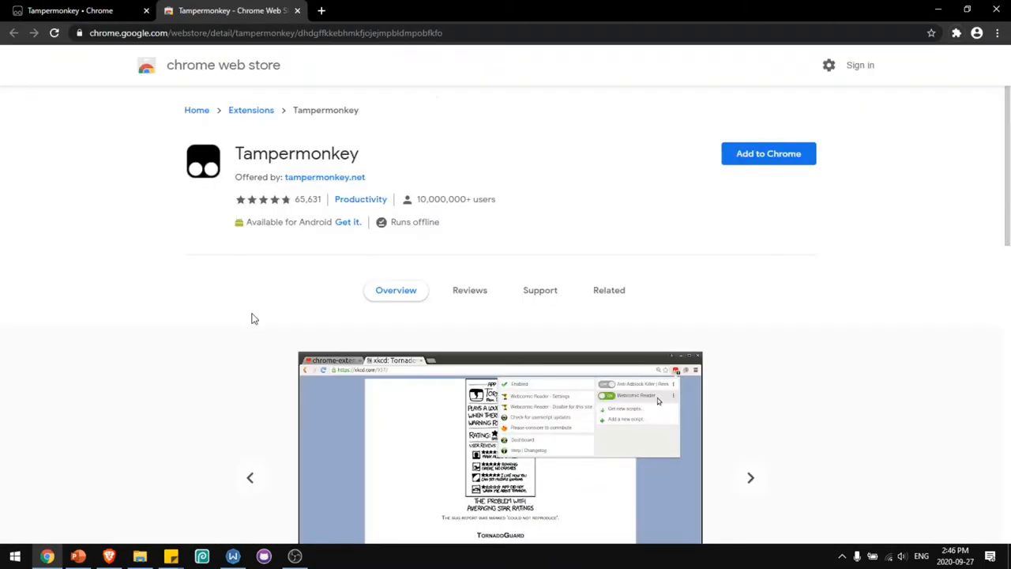
mouse_move(620, 227)
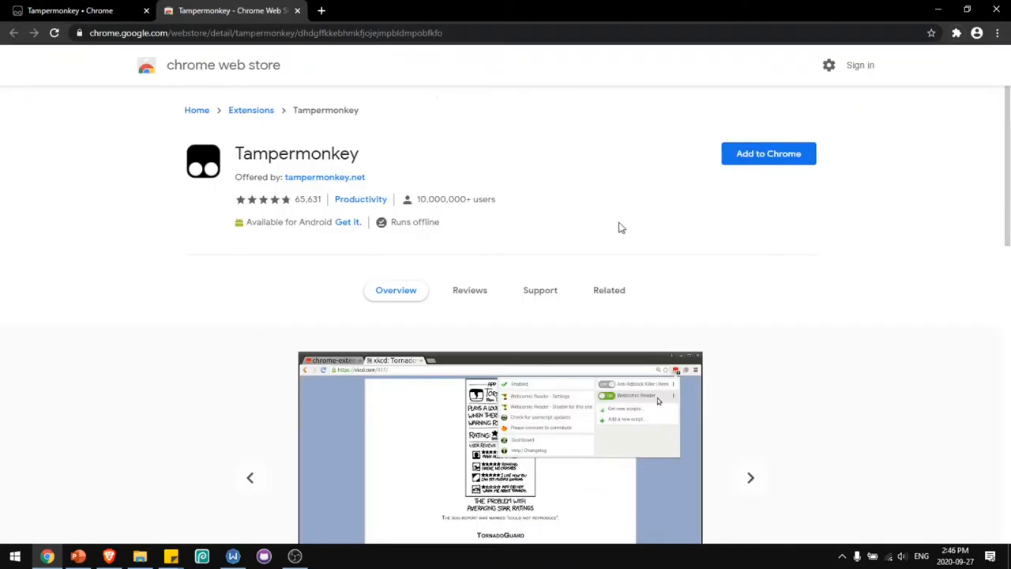
left_click(768, 153)
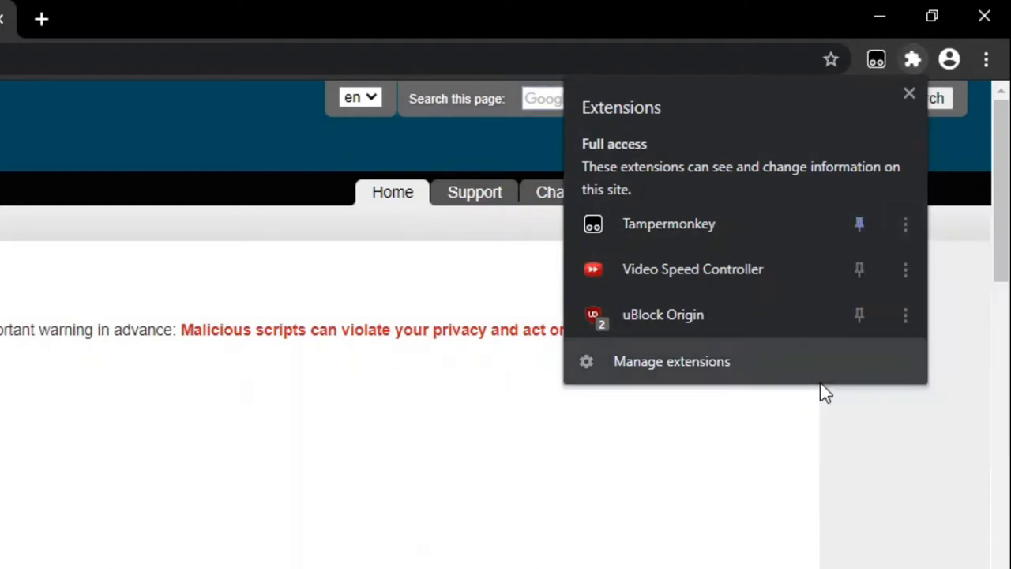
- Create a new userscript from the Tampermonkey toolbar icon and load xkcd.com in another tab
left_click(875, 58)
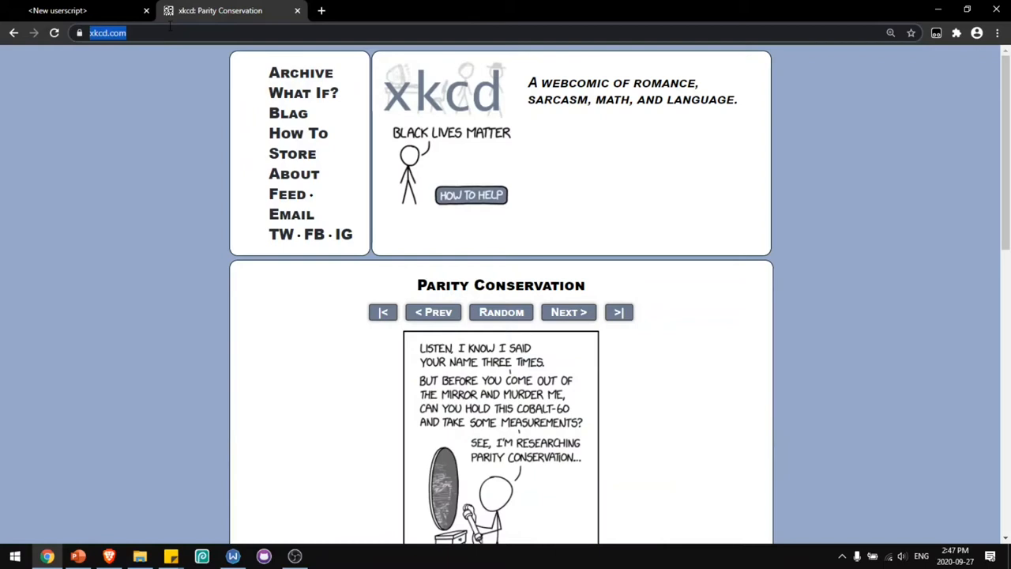
left_click(71, 11)
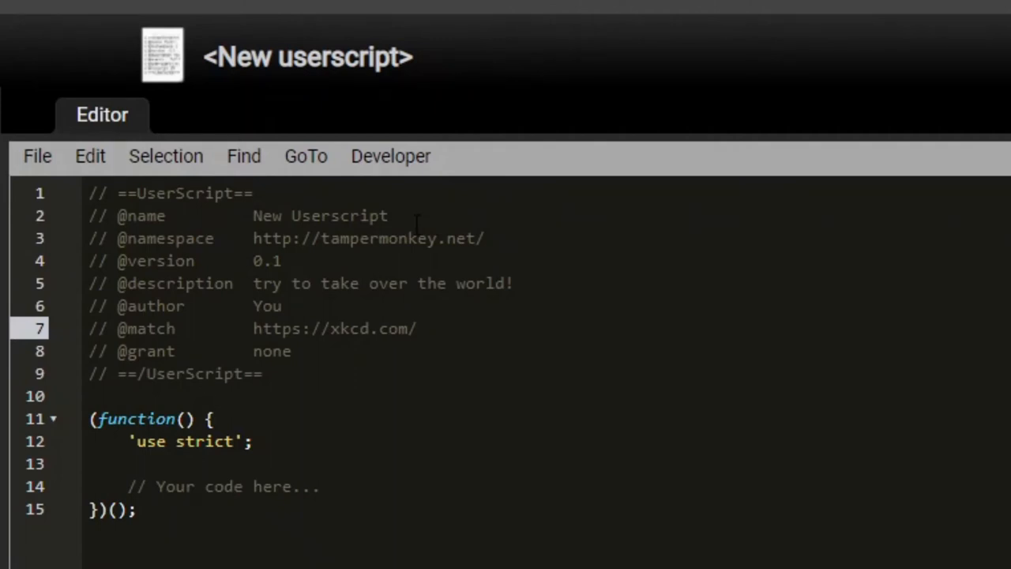
left_click(420, 329)
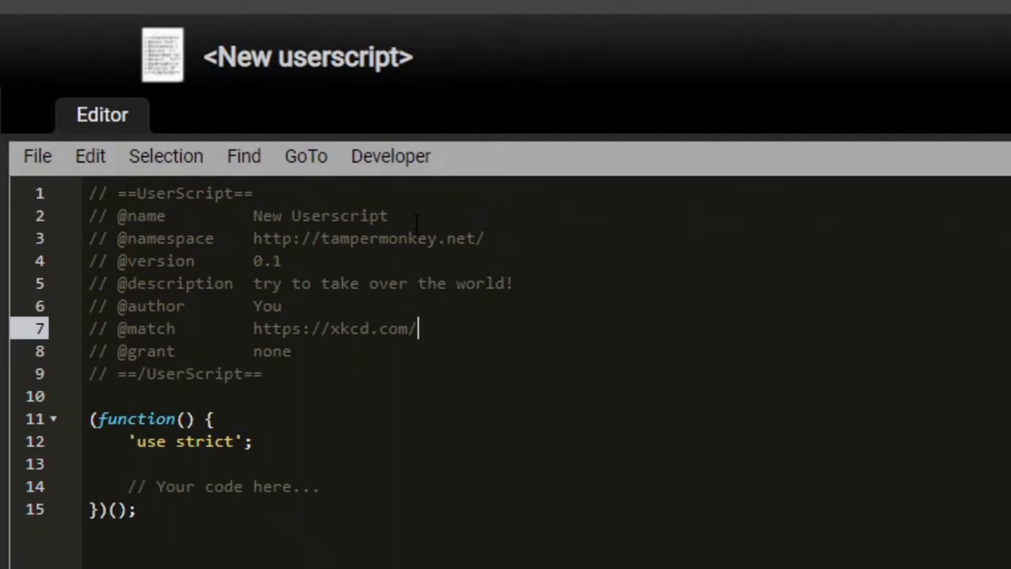
type("*")
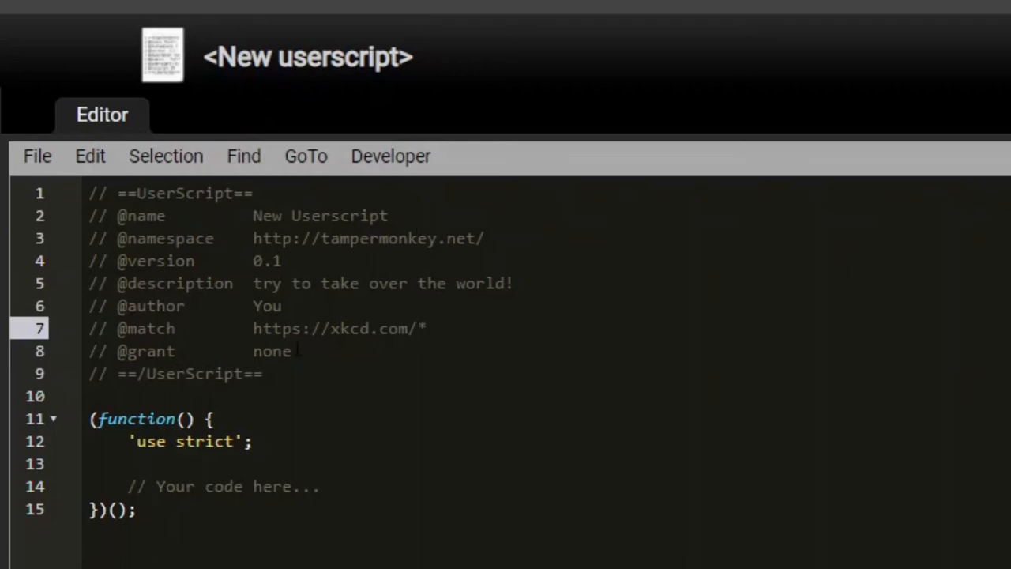
double_click(276, 329)
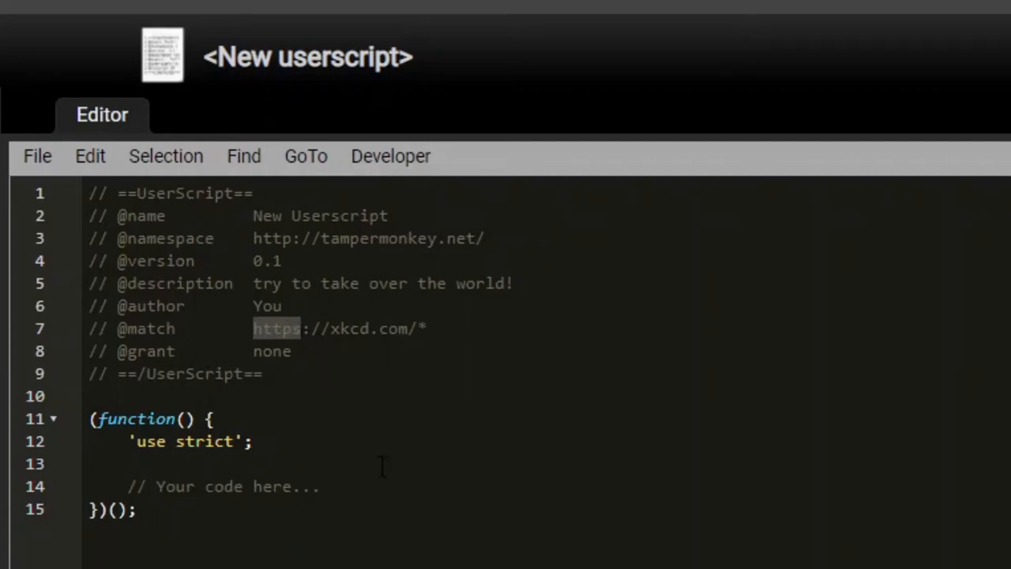
type("*")
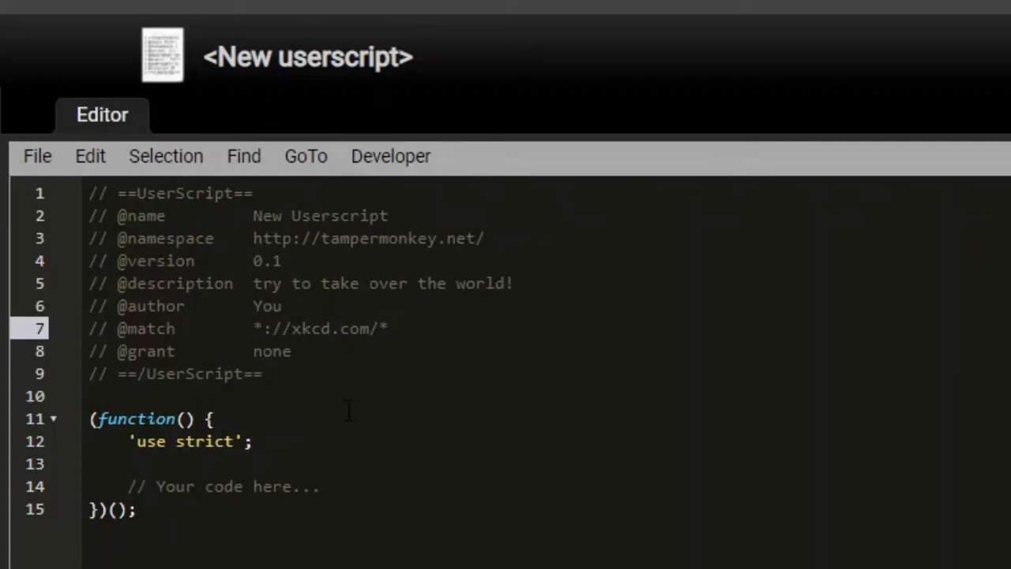
type("*.")
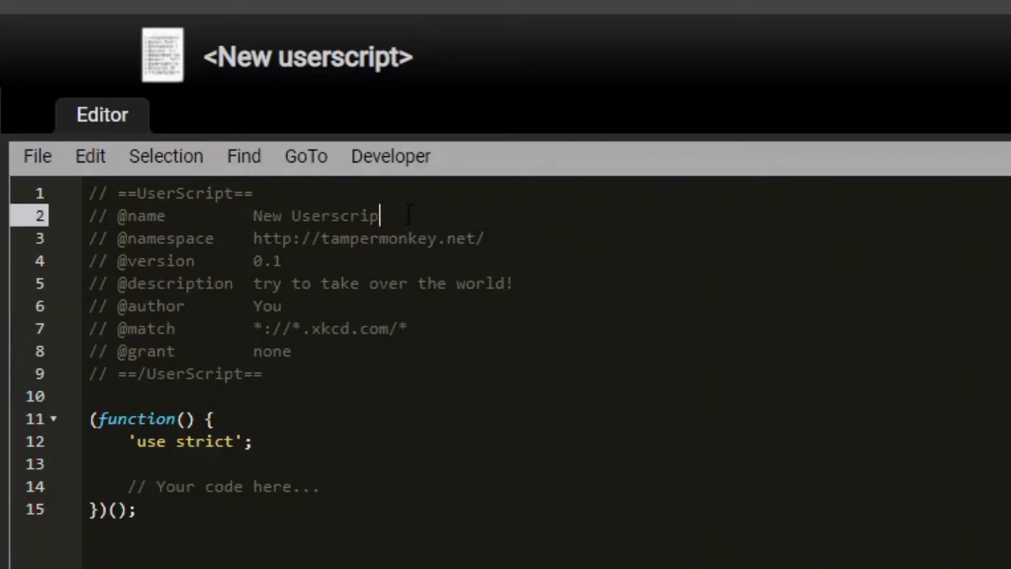
type("X")
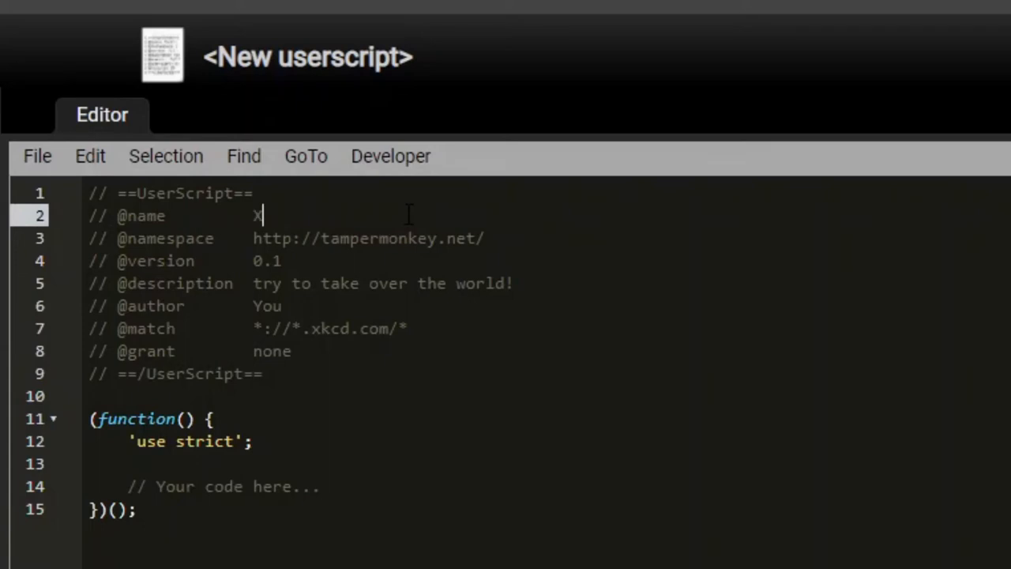
type("KCD")
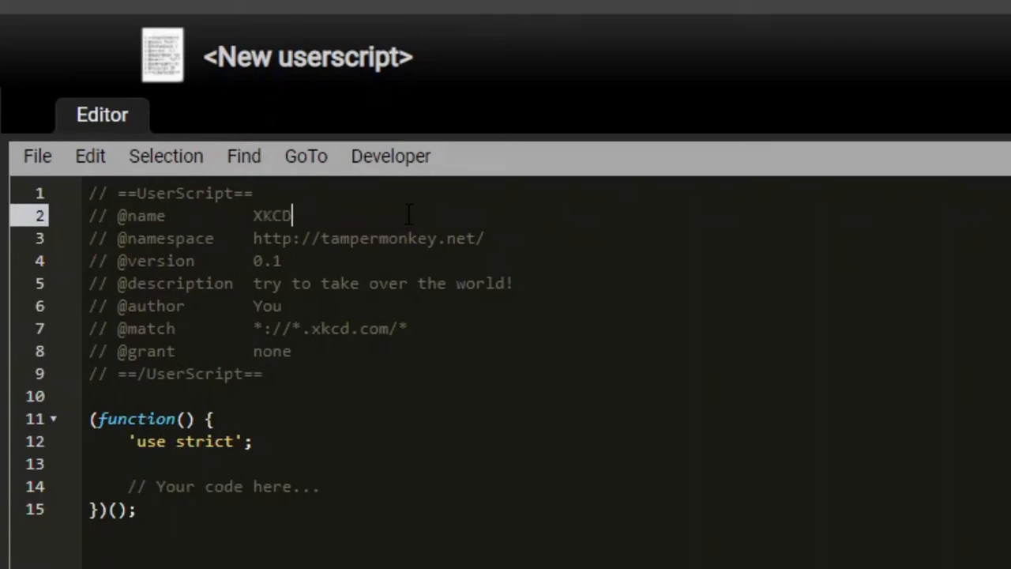
type("Title")
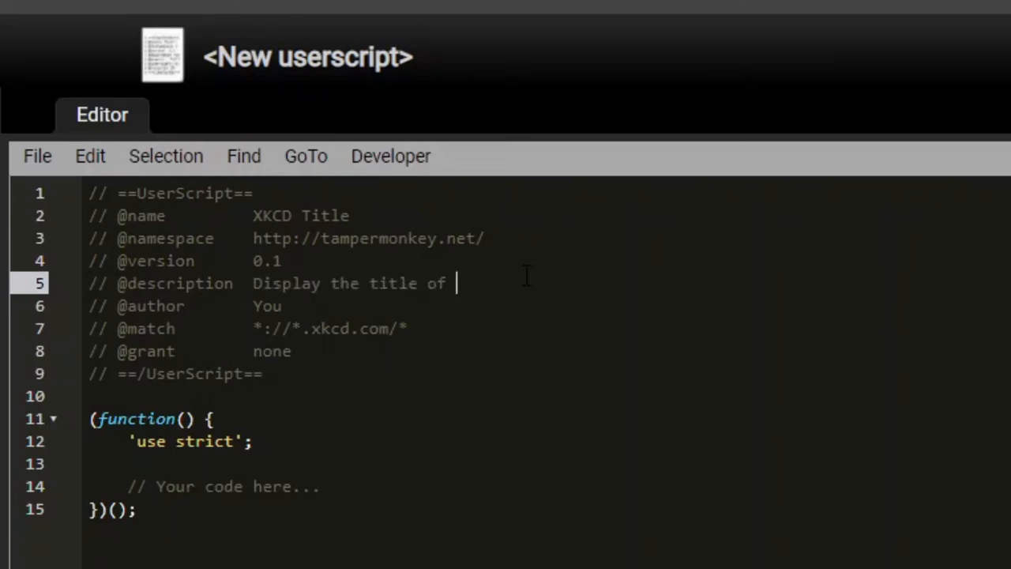
- Describe it as showing XKCD comics' titles below the comic and set author Jonah Lawrence - Dev Pro Tips
type("XKCD c")
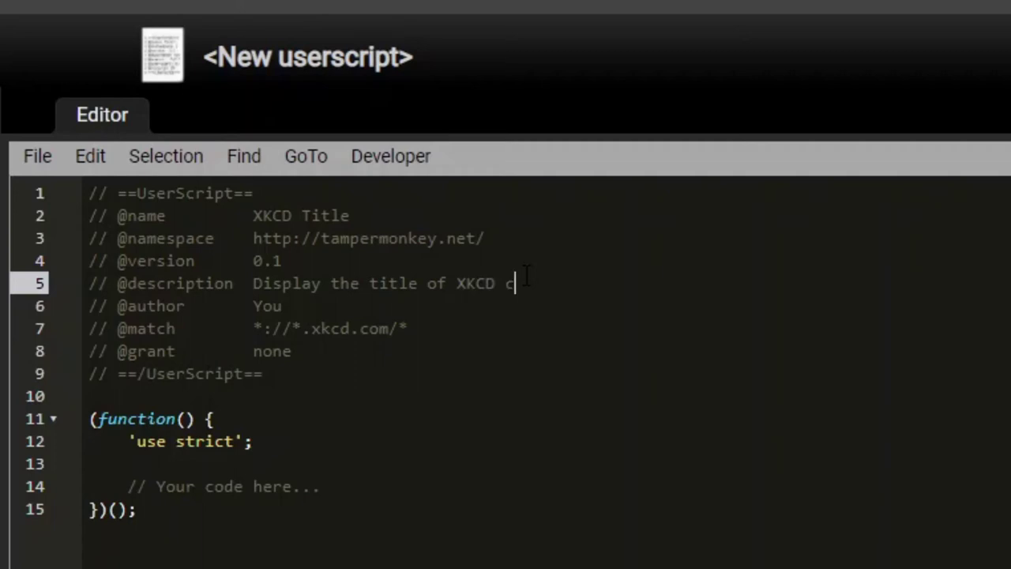
type("omics below the")
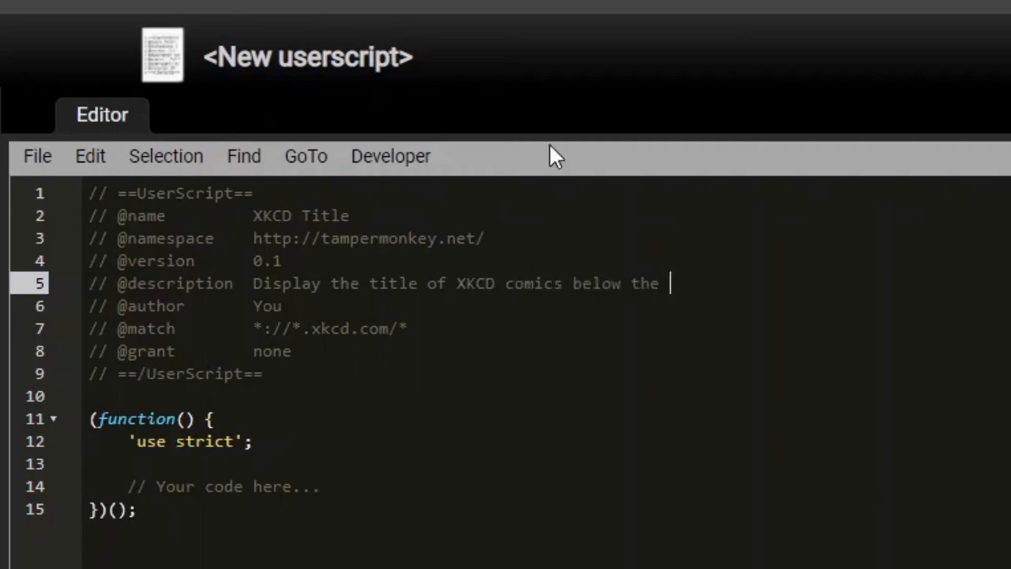
type("comic")
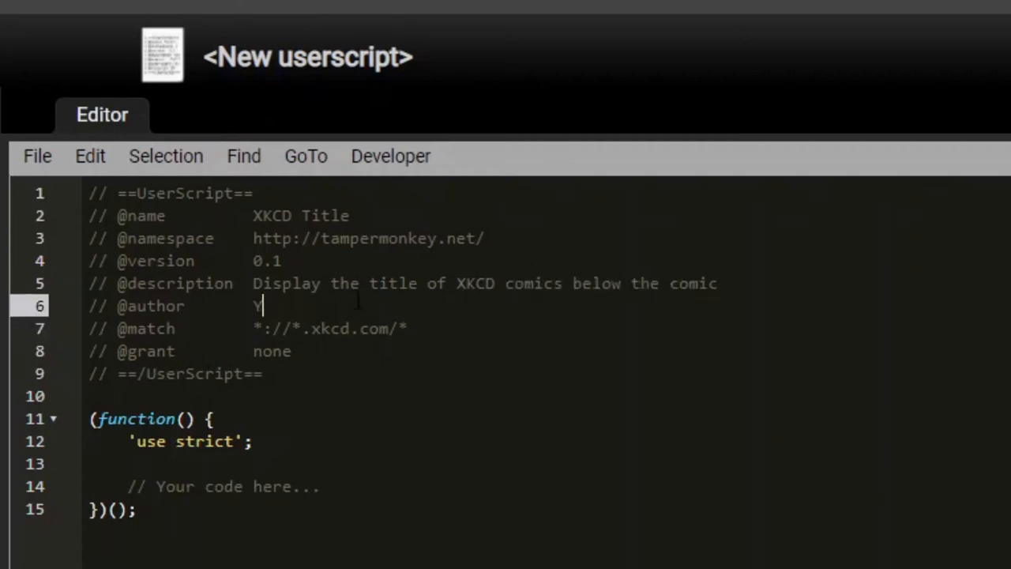
type("Jonah Law")
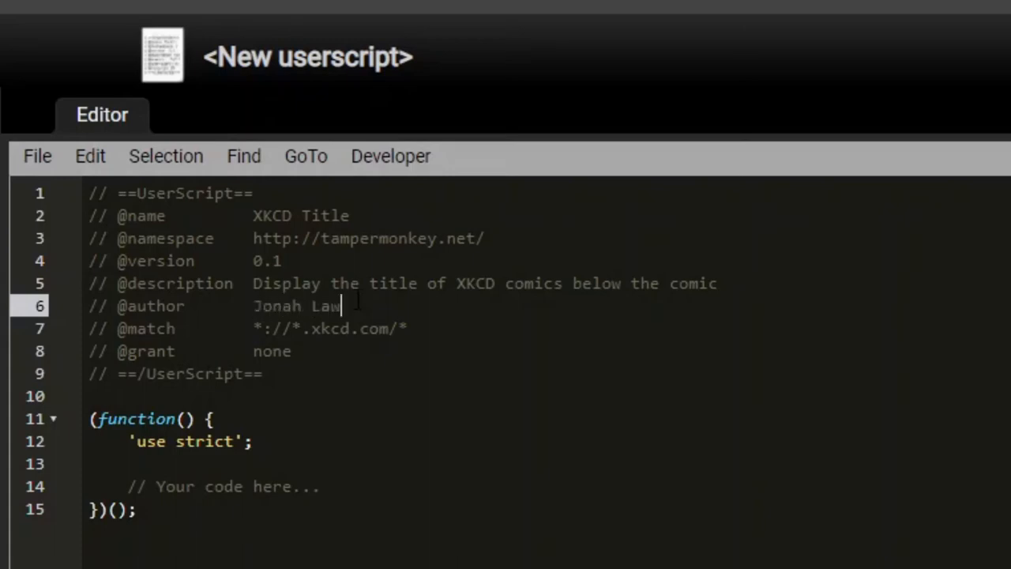
type("rence - Dev Pro Tips")
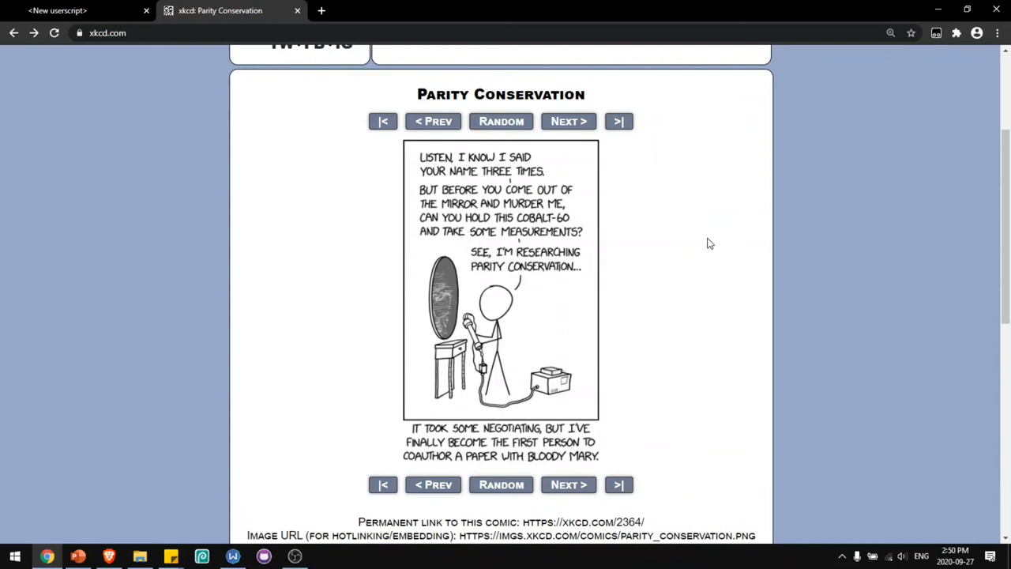
mouse_move(608, 196)
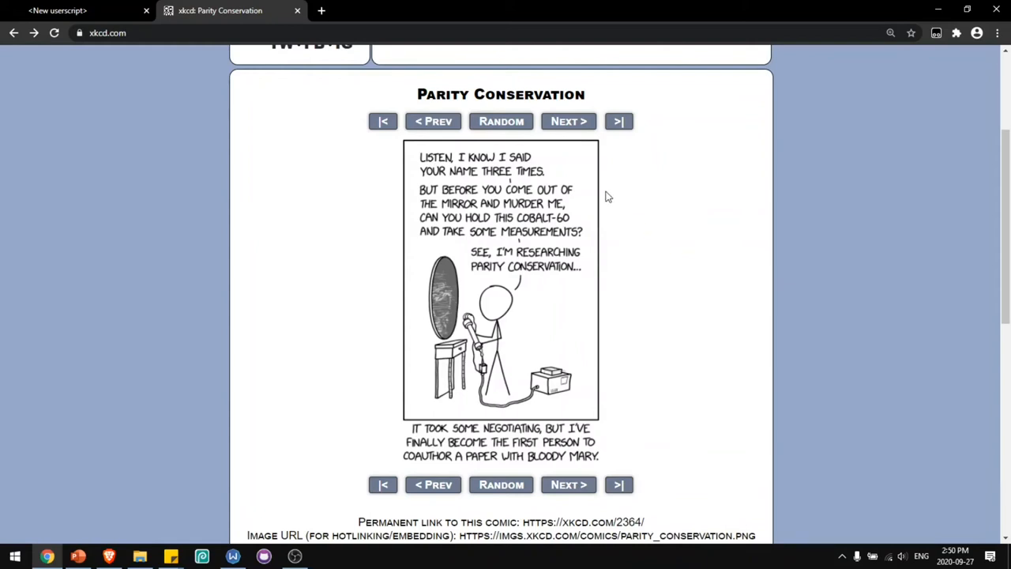
mouse_move(496, 229)
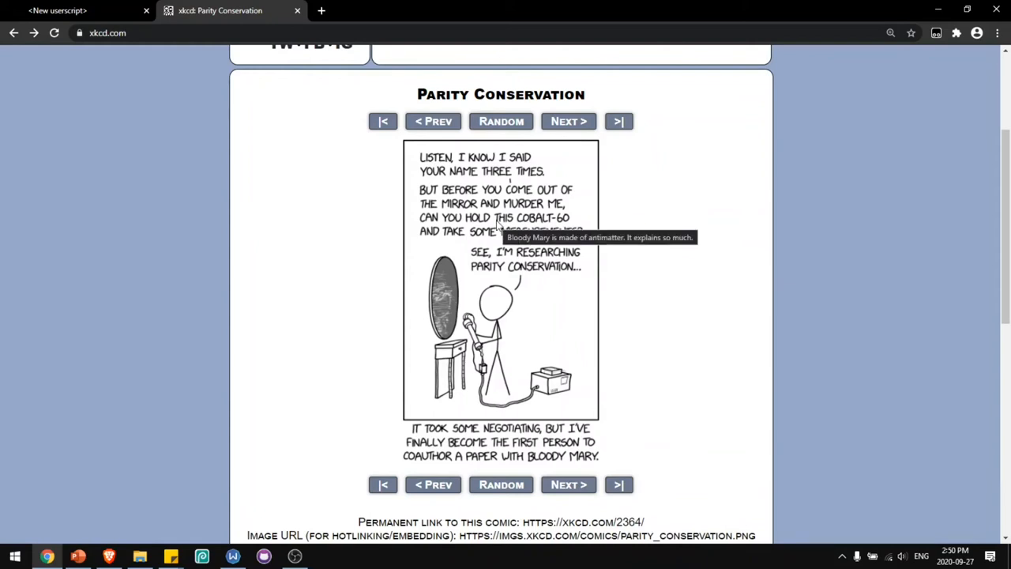
mouse_move(490, 303)
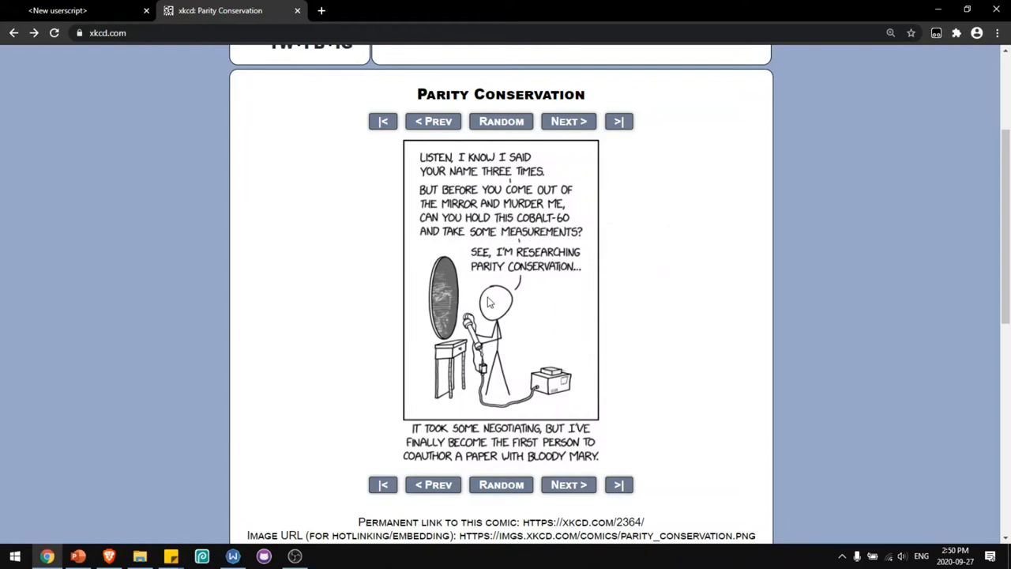
mouse_move(490, 302)
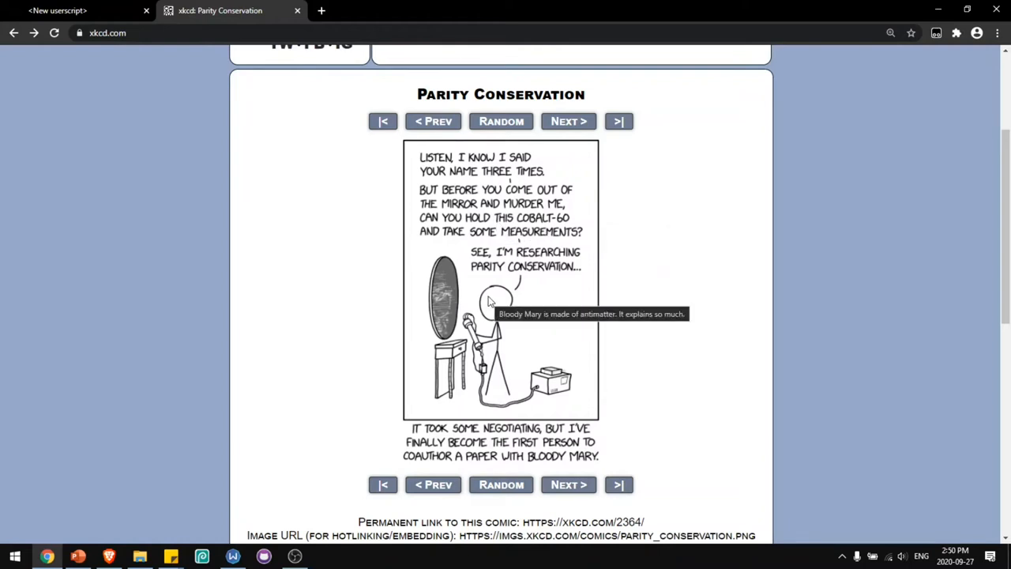
mouse_move(683, 351)
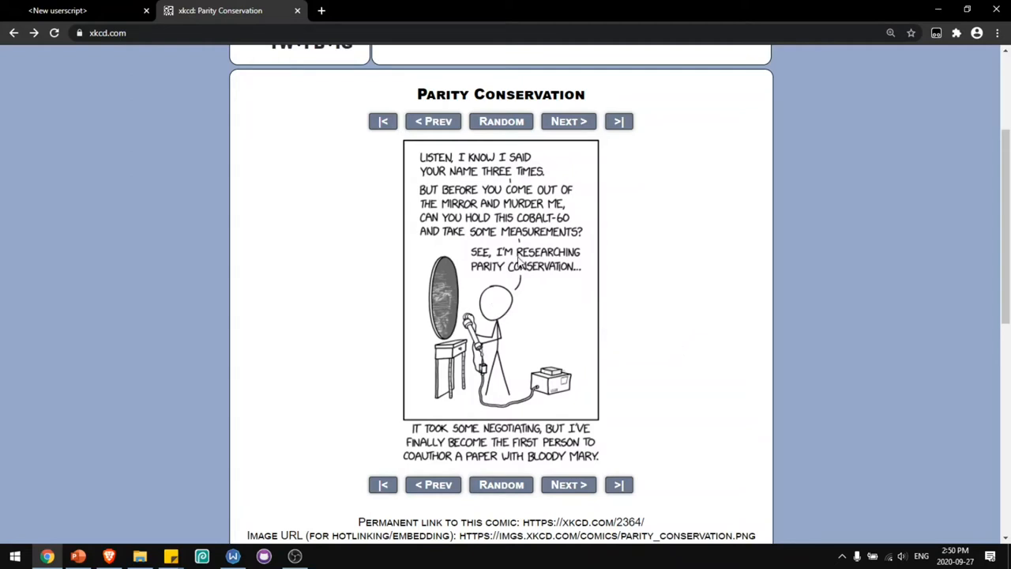
mouse_move(518, 276)
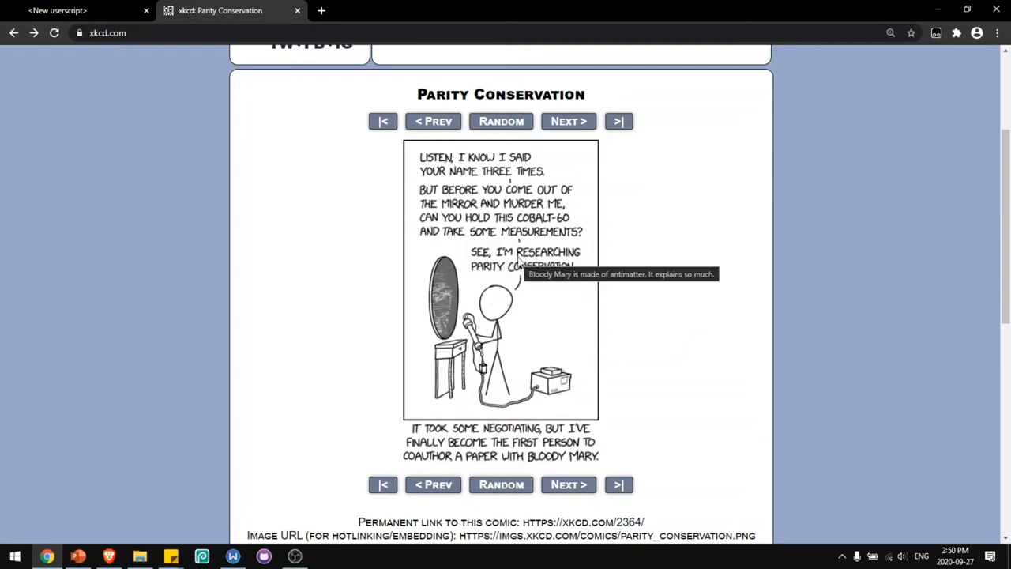
mouse_move(607, 308)
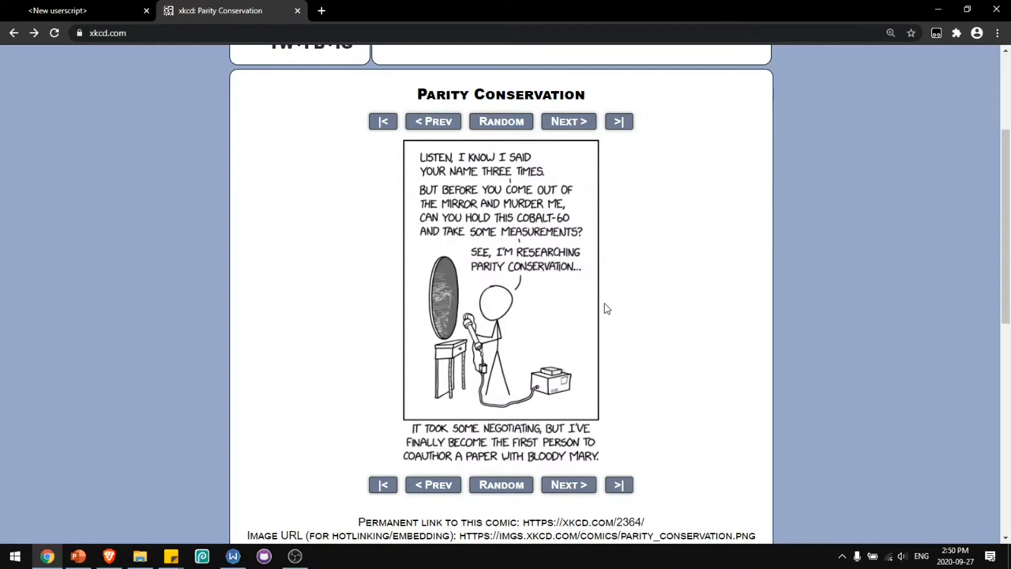
mouse_move(566, 303)
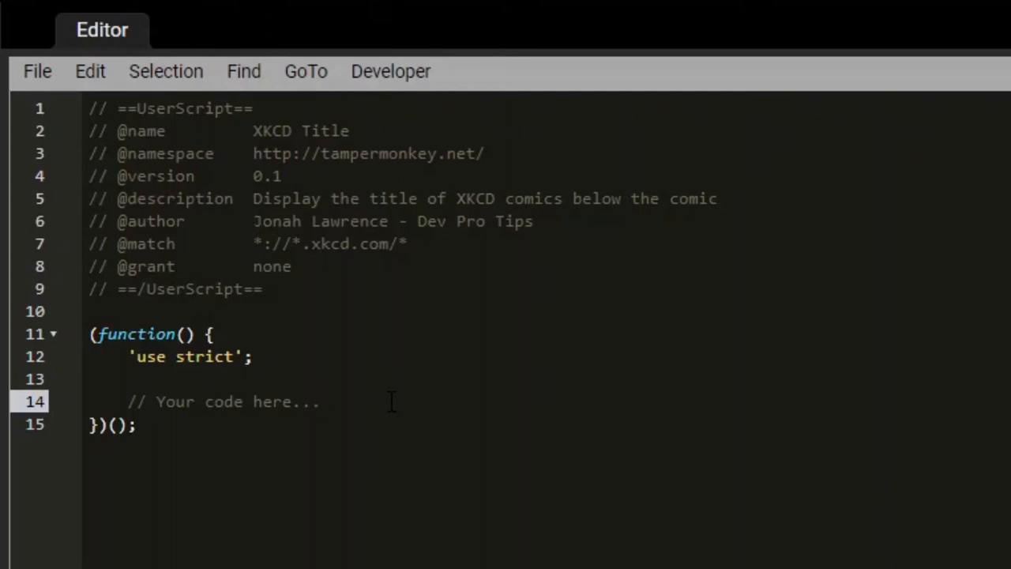
- Write window.addEventListener("load", function () { }, false) as the script body
type("win")
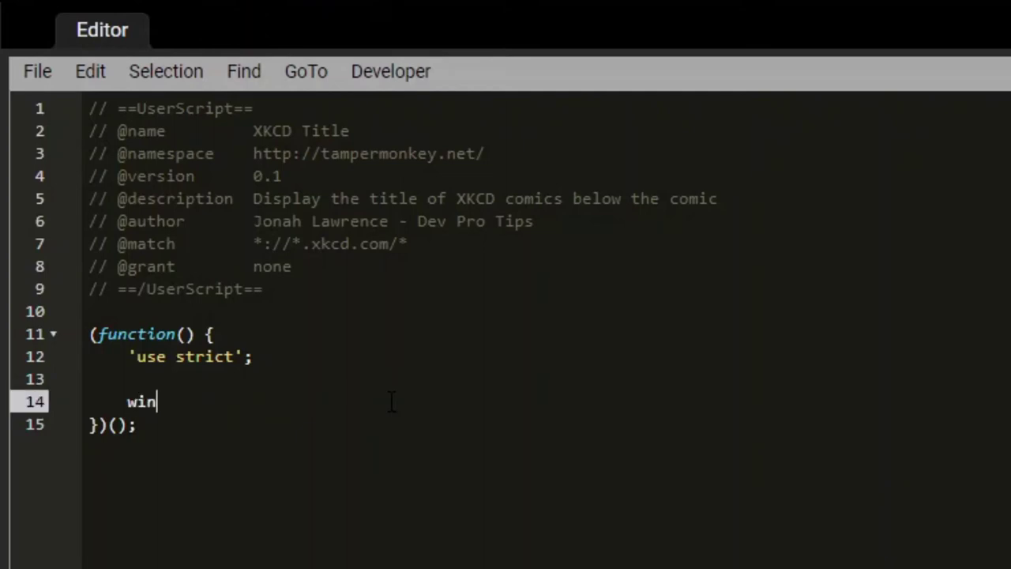
type("dow.addEventLis")
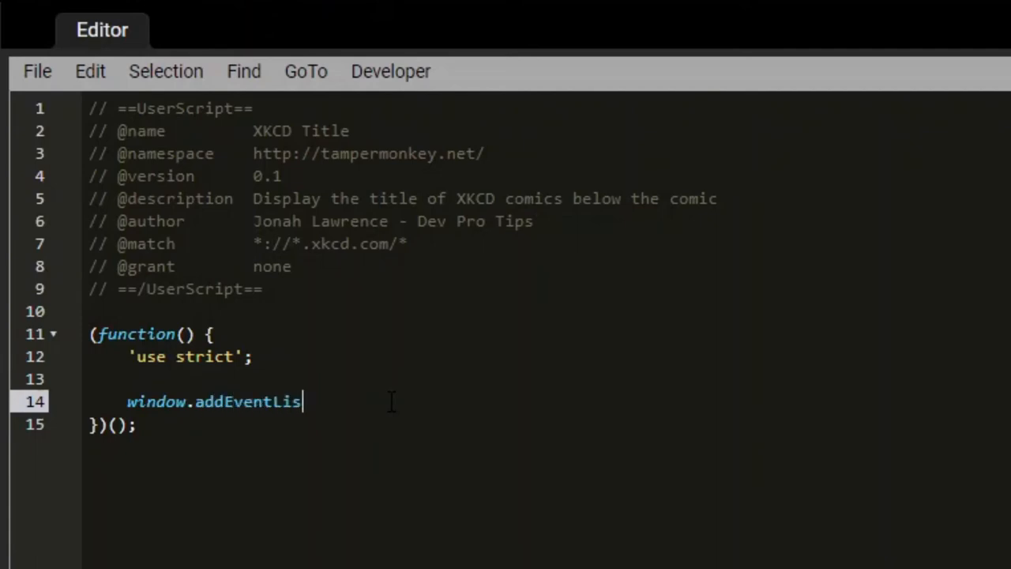
type("tener(")
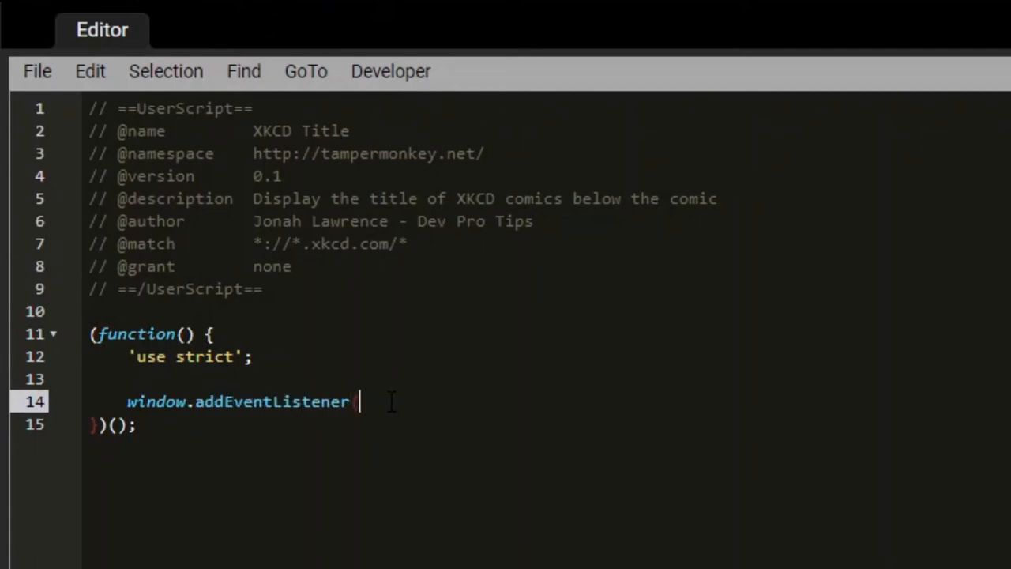
type("(\"load\",")
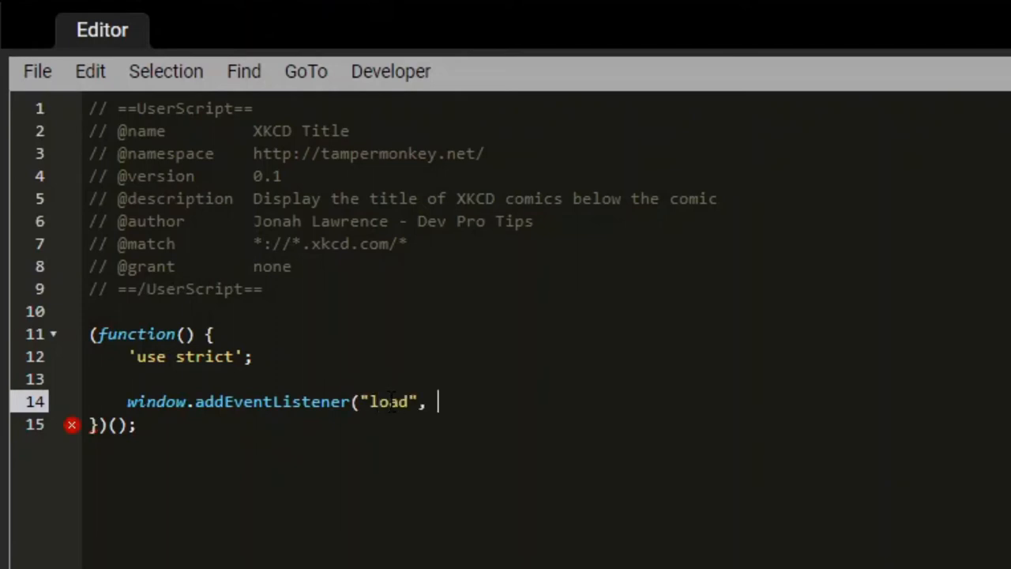
type("function")
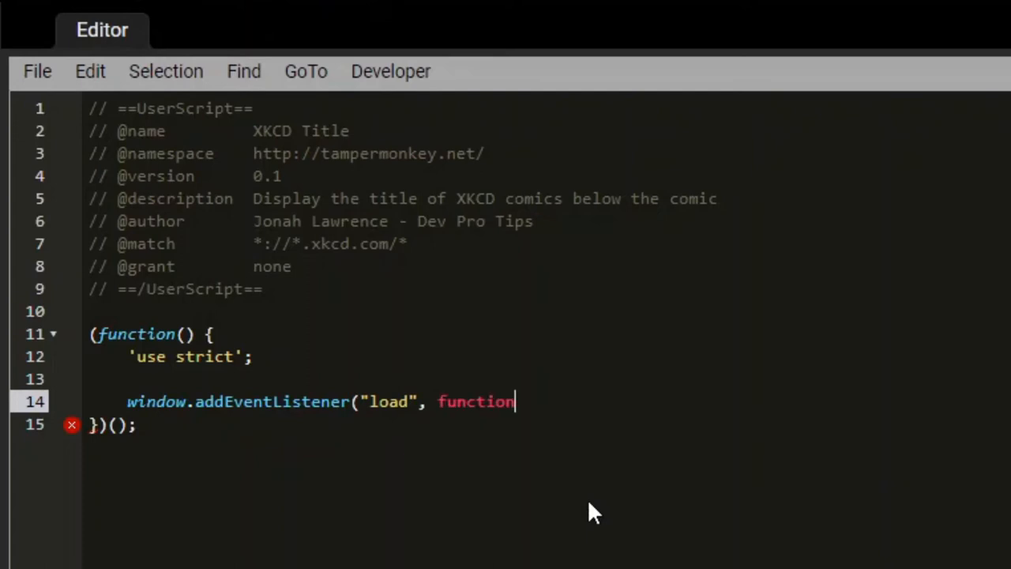
type("() {")
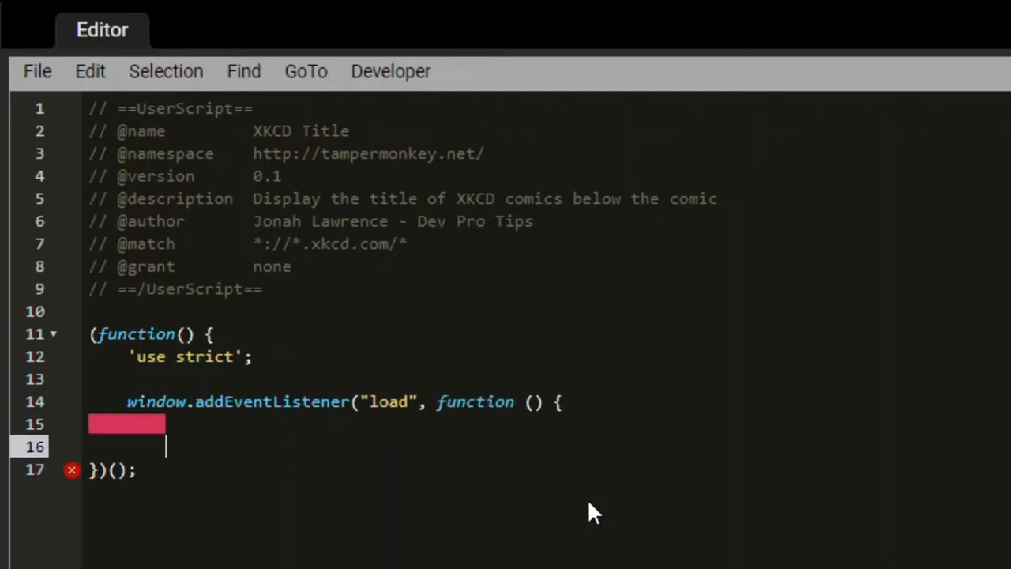
type("}, fal")
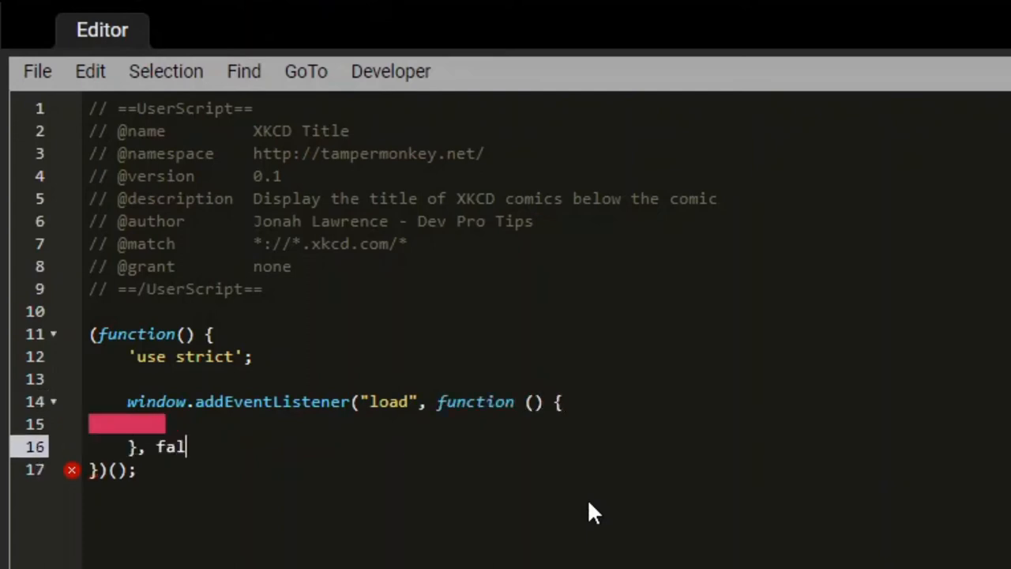
type("se)")
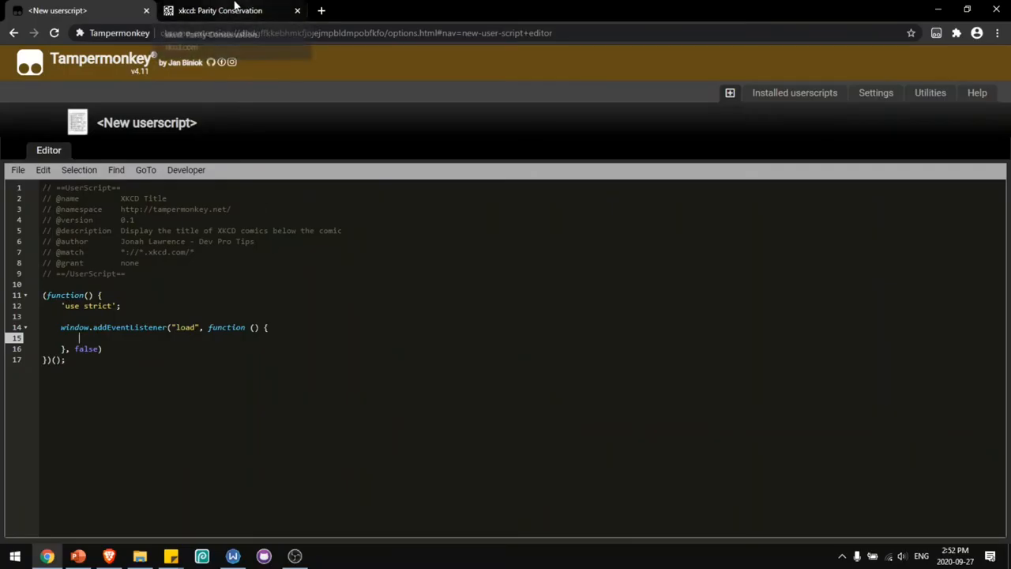
- Inspect the xkcd comic image to reveal its element and title attribute in DevTools
left_click(229, 9)
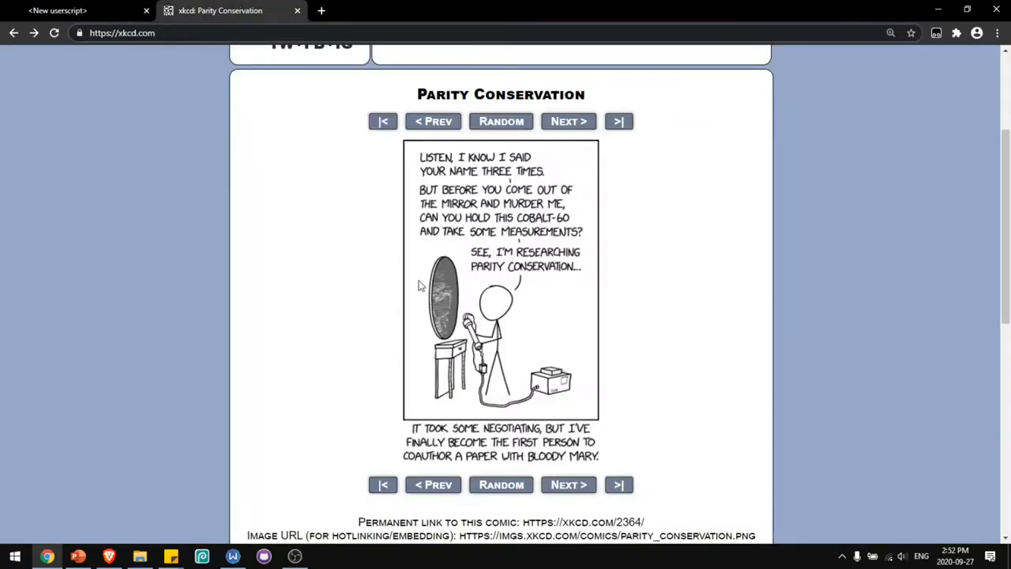
mouse_move(455, 313)
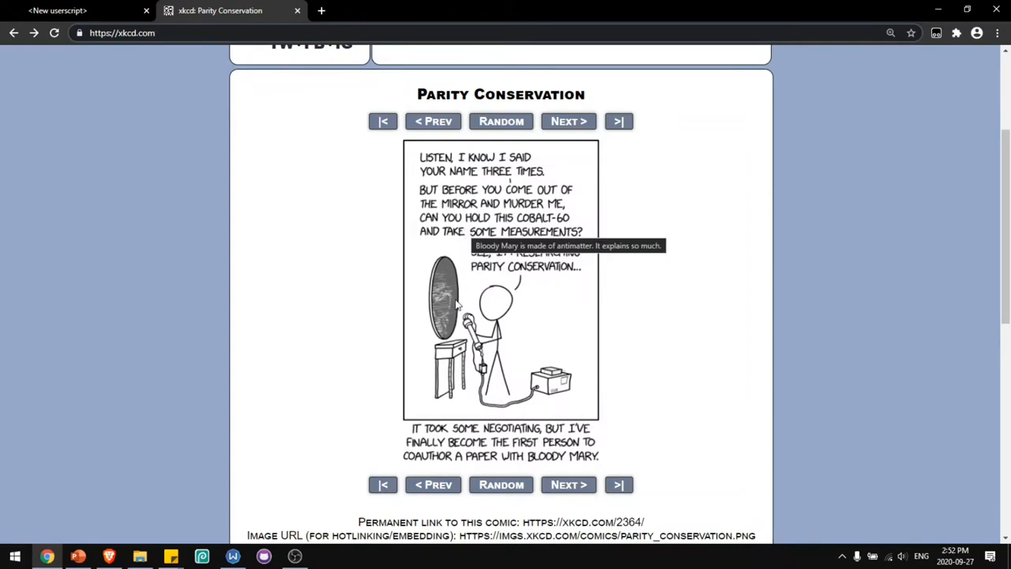
right_click(461, 304)
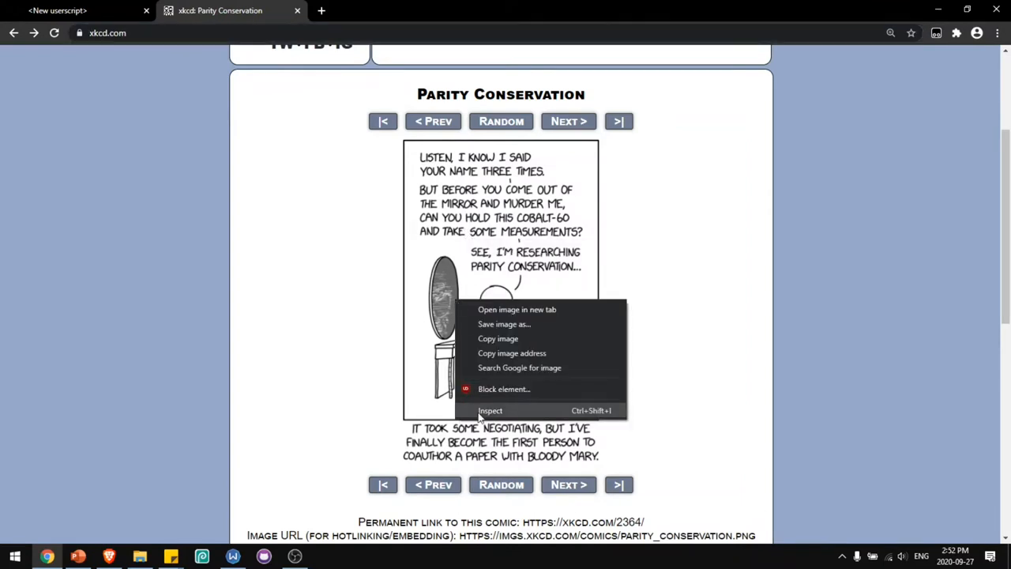
left_click(490, 410)
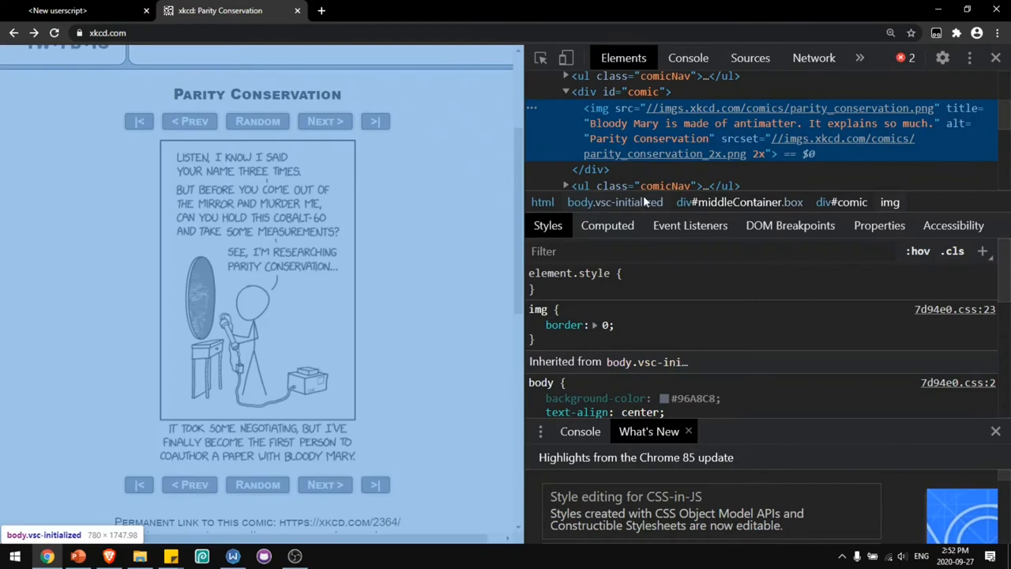
mouse_move(698, 123)
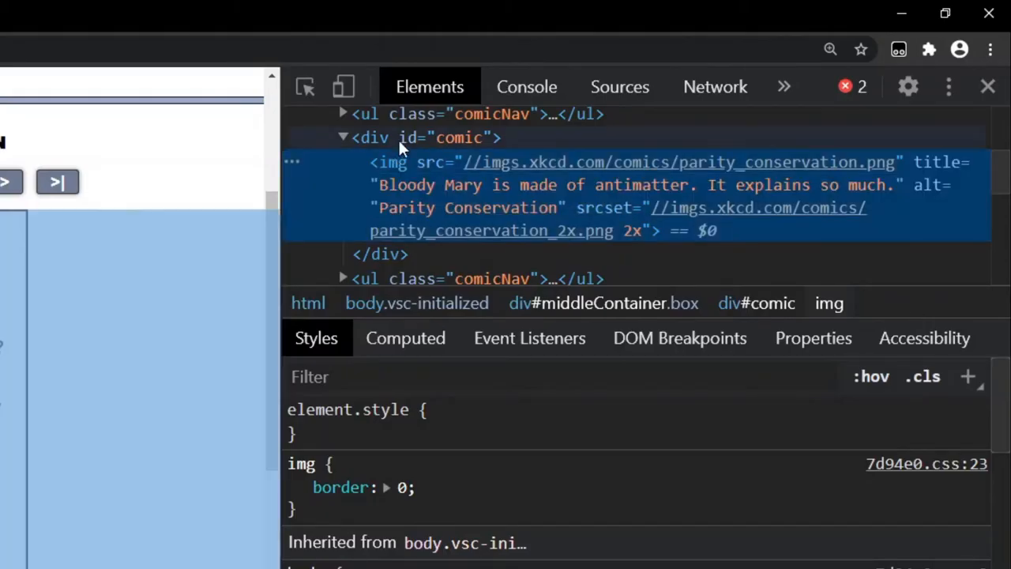
mouse_move(455, 148)
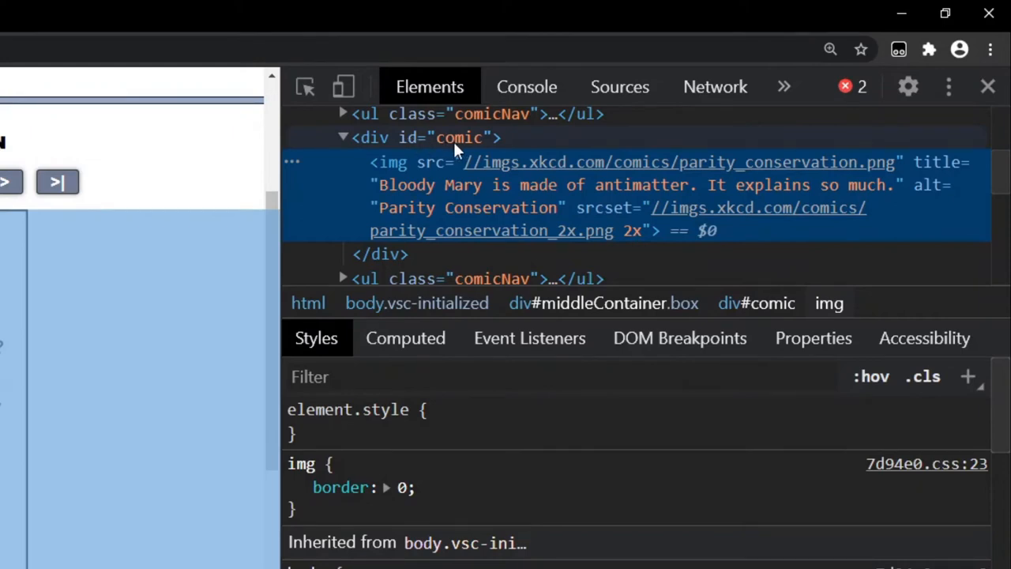
- Run document.querySelector("#comic [title]") in the console to select the comic image
left_click(526, 87)
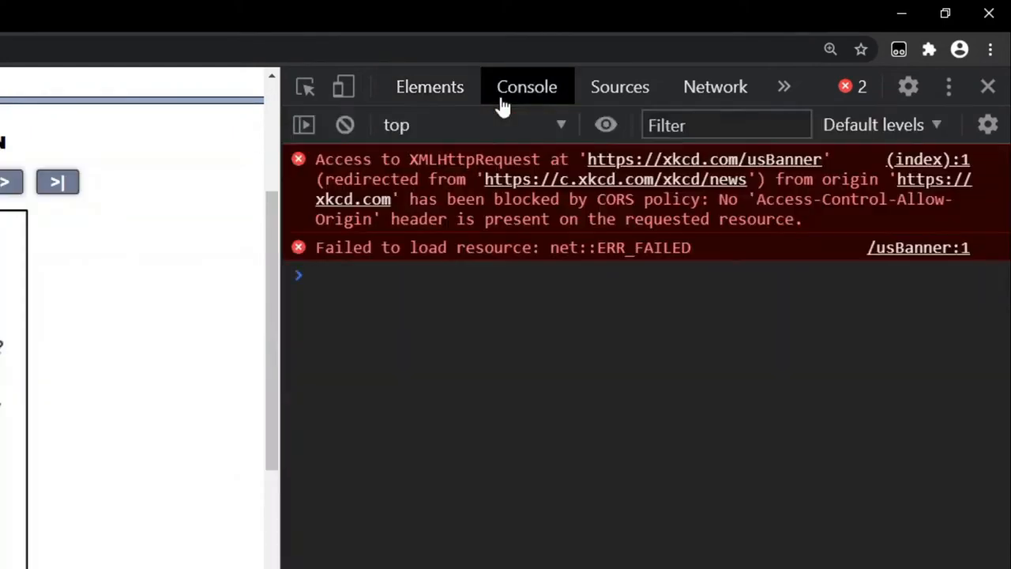
type("document")
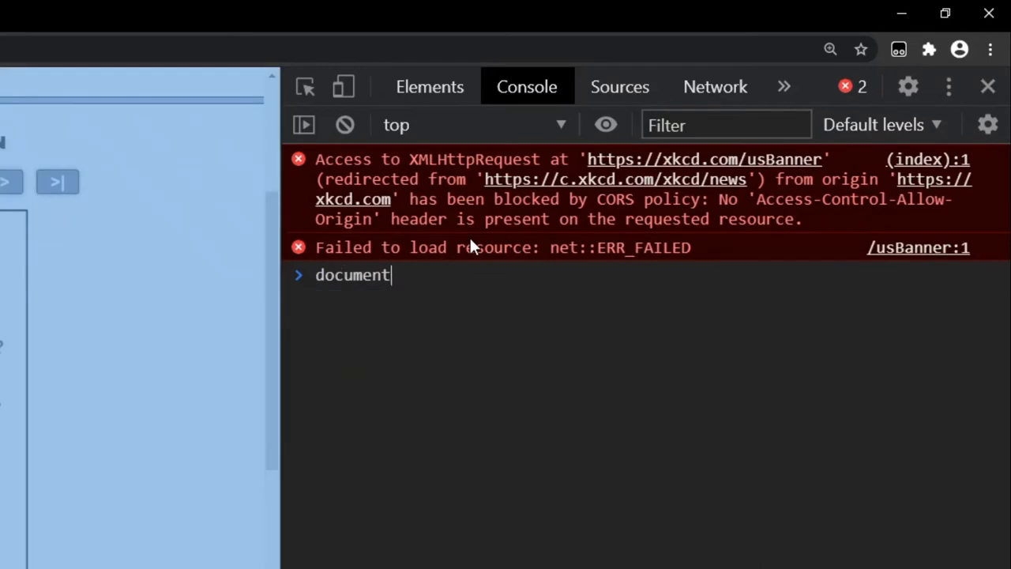
type(".querySelector(")
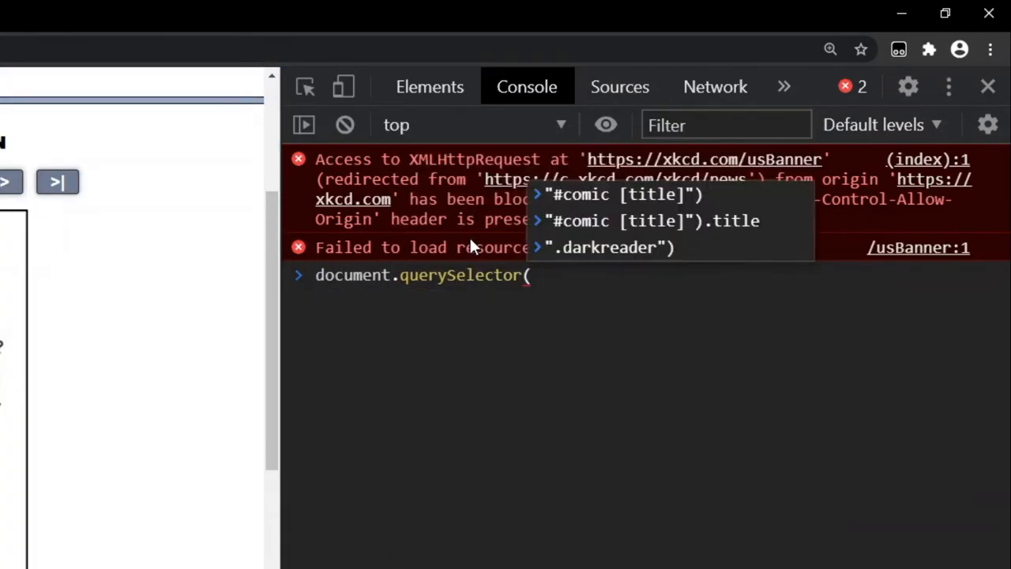
type("\"#comic")
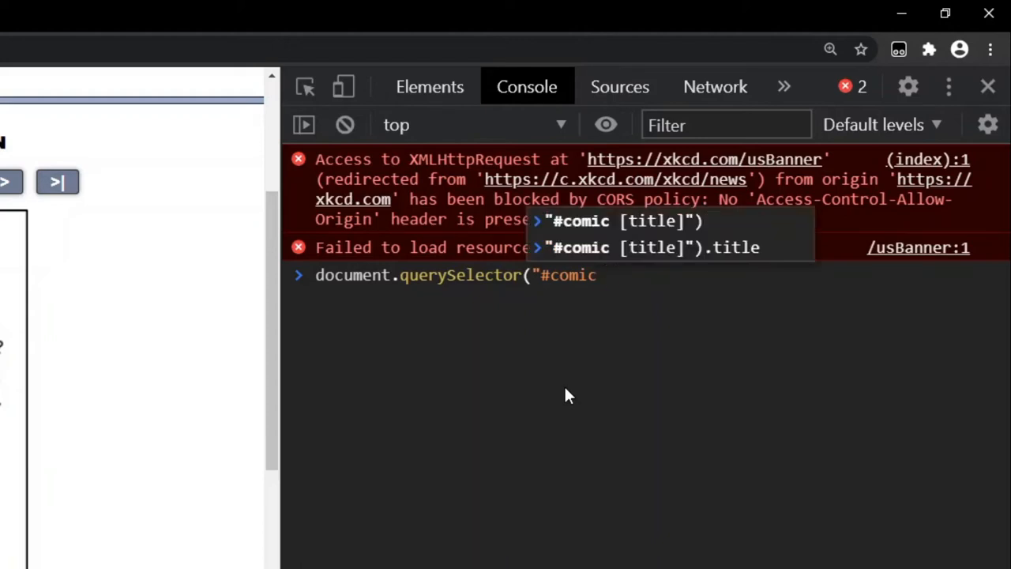
type("[ti")
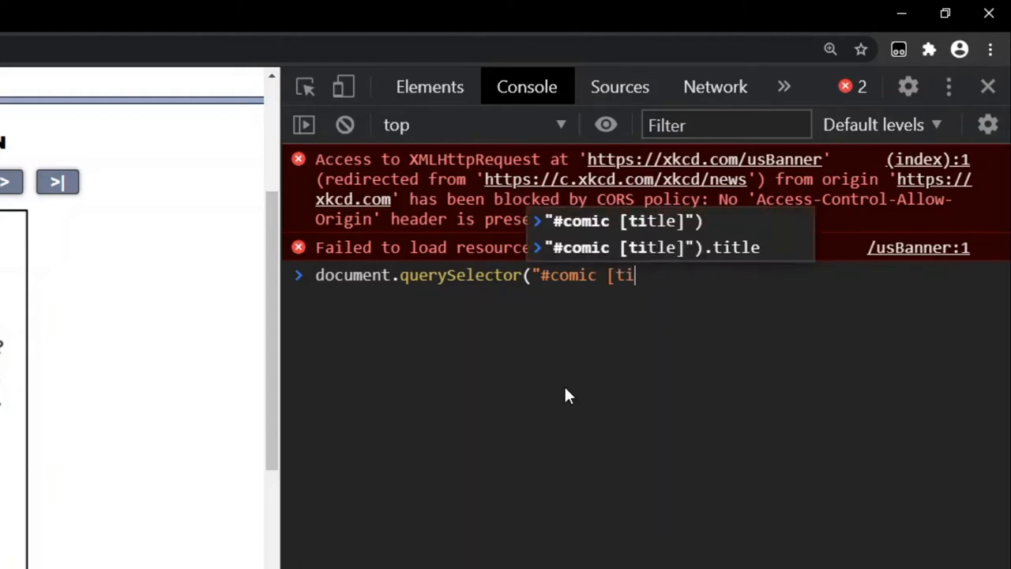
key("Enter")
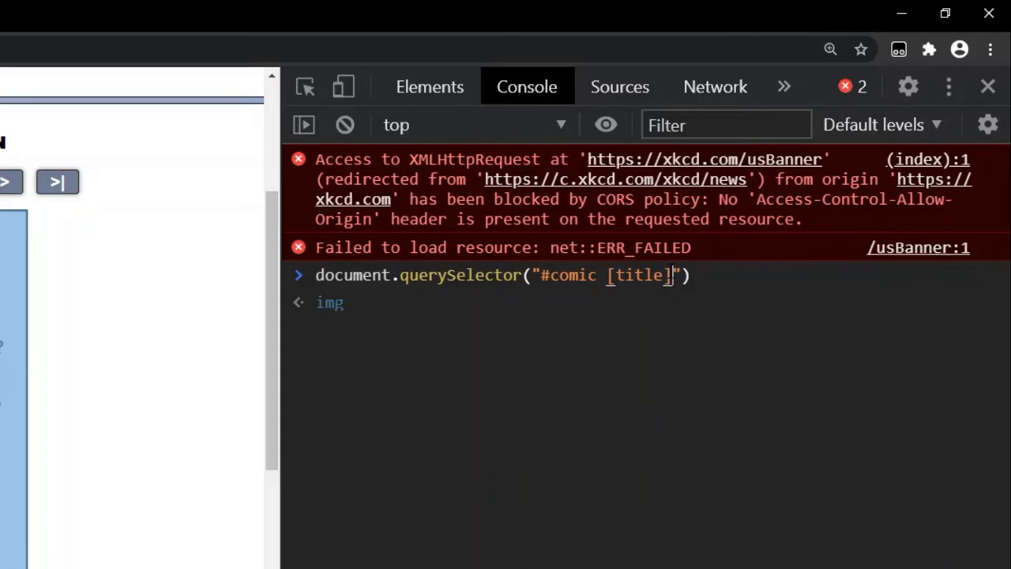
- Rerun the query with .title appended to read the comic's hover text
left_click(717, 275)
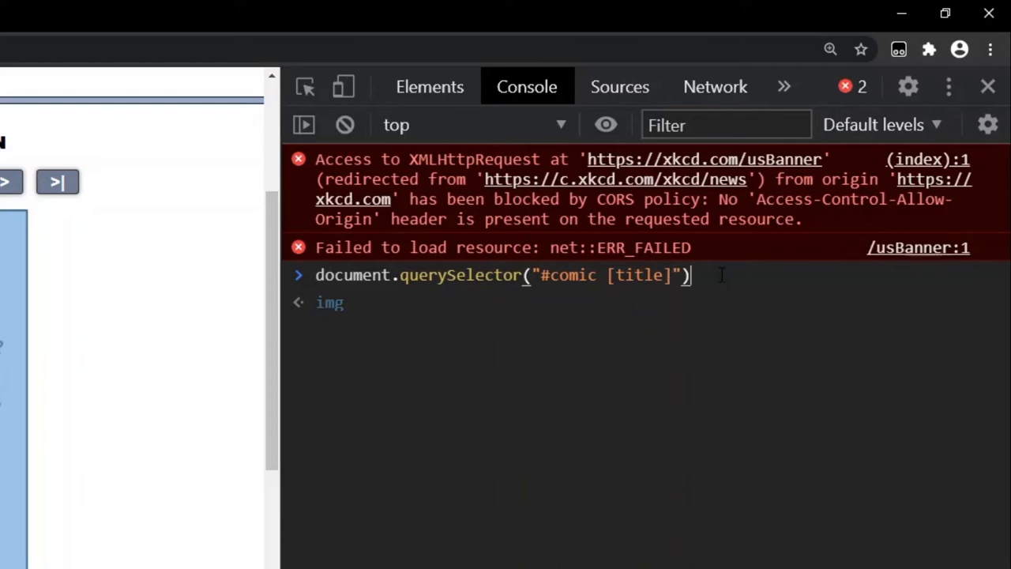
left_click(329, 303)
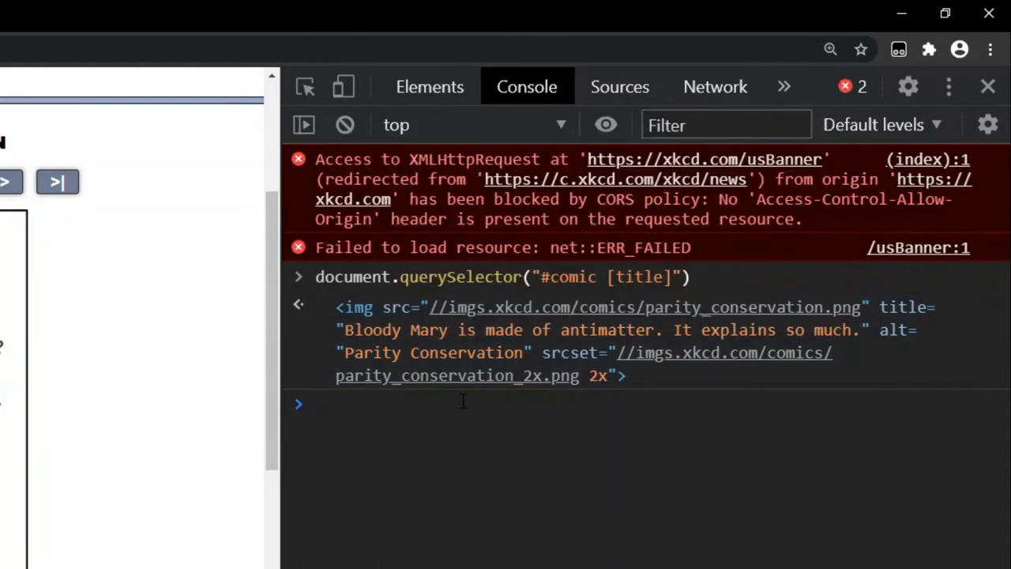
type(".title")
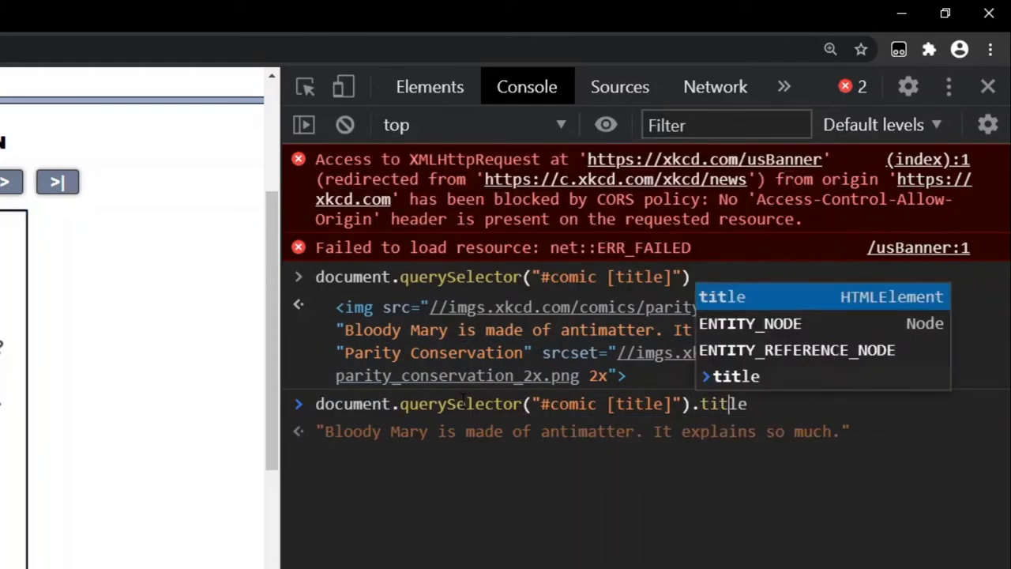
key("Enter")
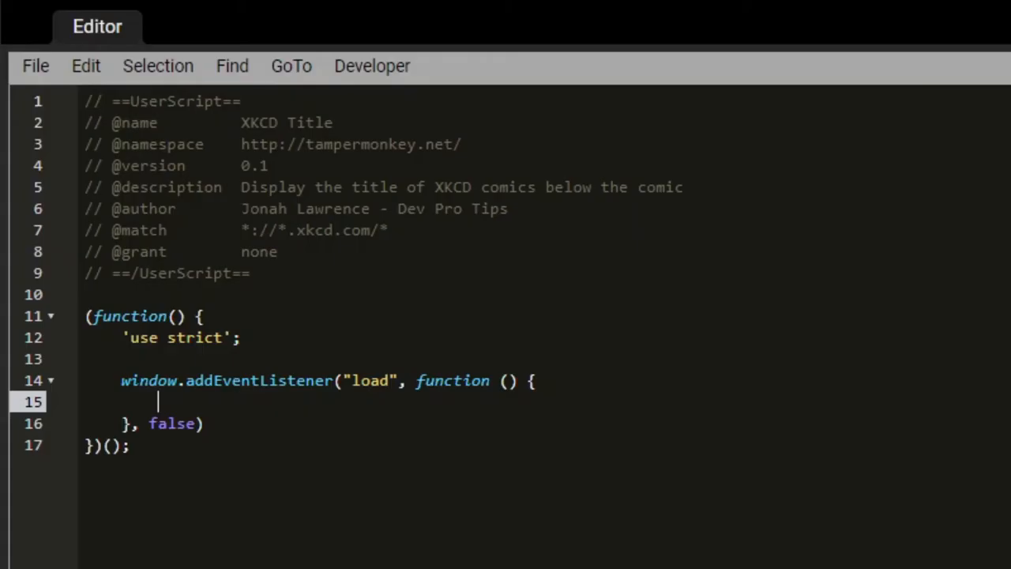
- Declare const titleElement = document.querySelector("#comic [title]") inside the load handler
type("const")
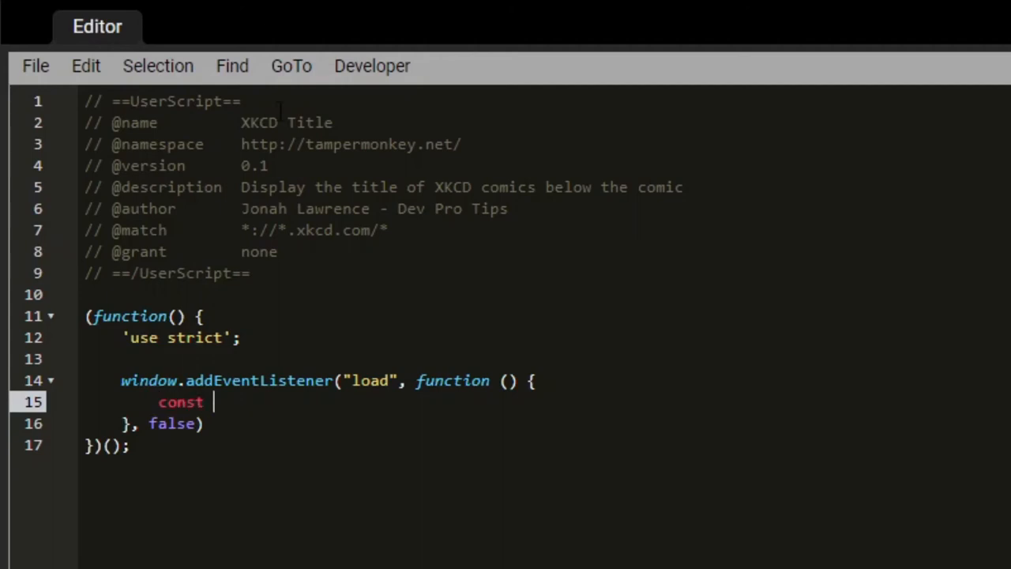
type("titleEl")
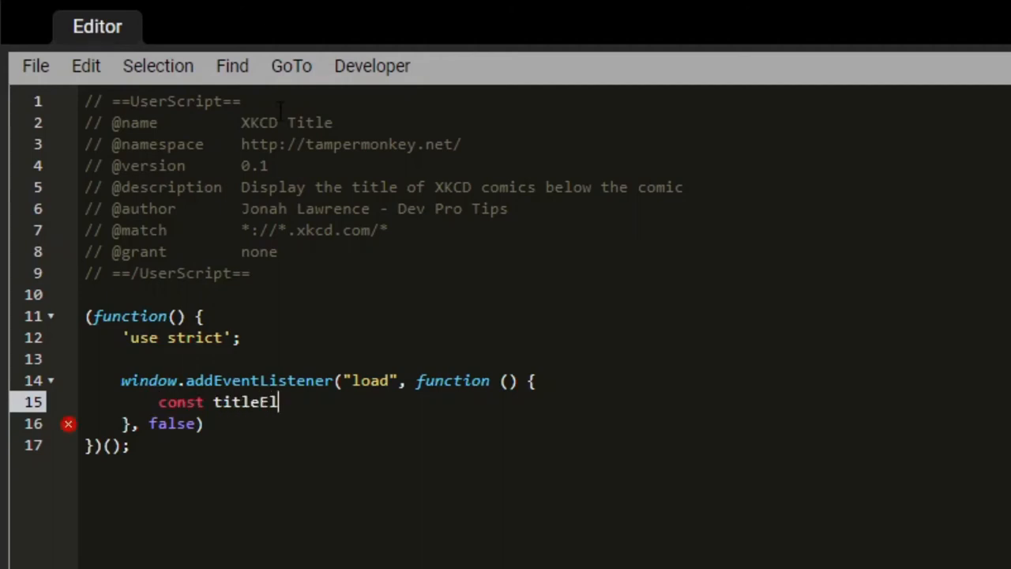
type("ement =")
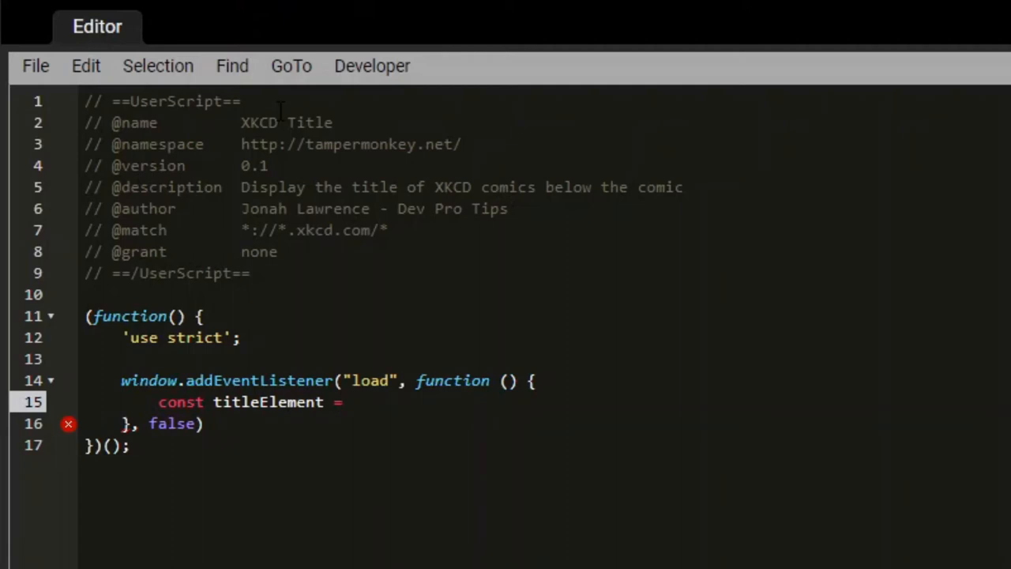
type("document.querySelector(\"#comic [title]\")")
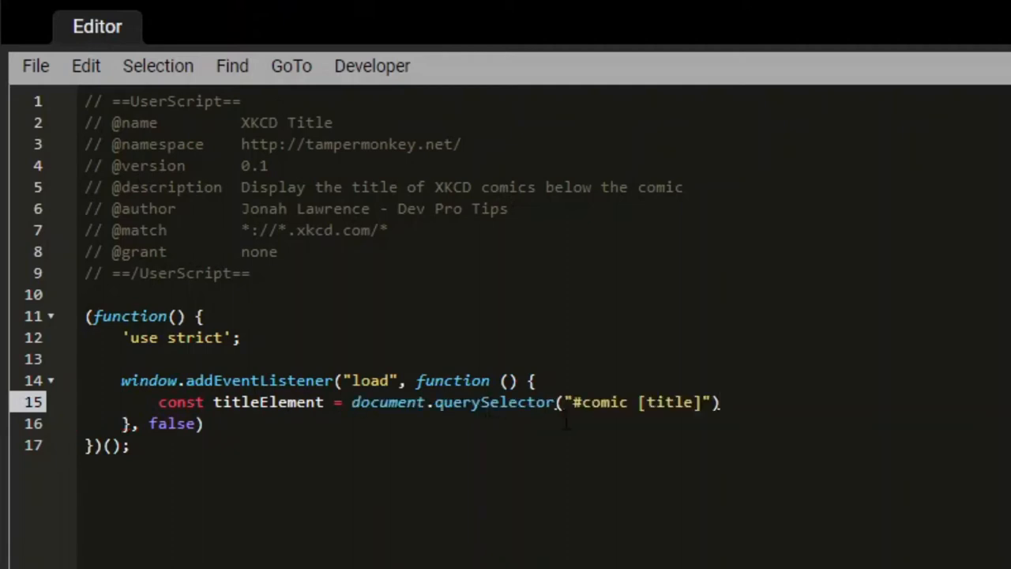
left_click(740, 404)
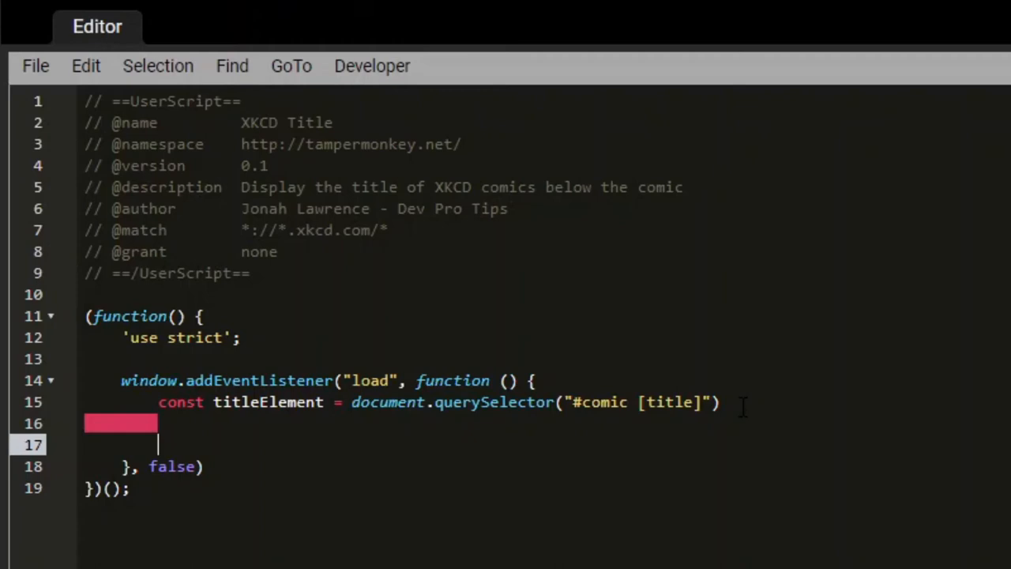
- Add an if (titleElement) { } block storing const title = titleElement.title
type("if (")
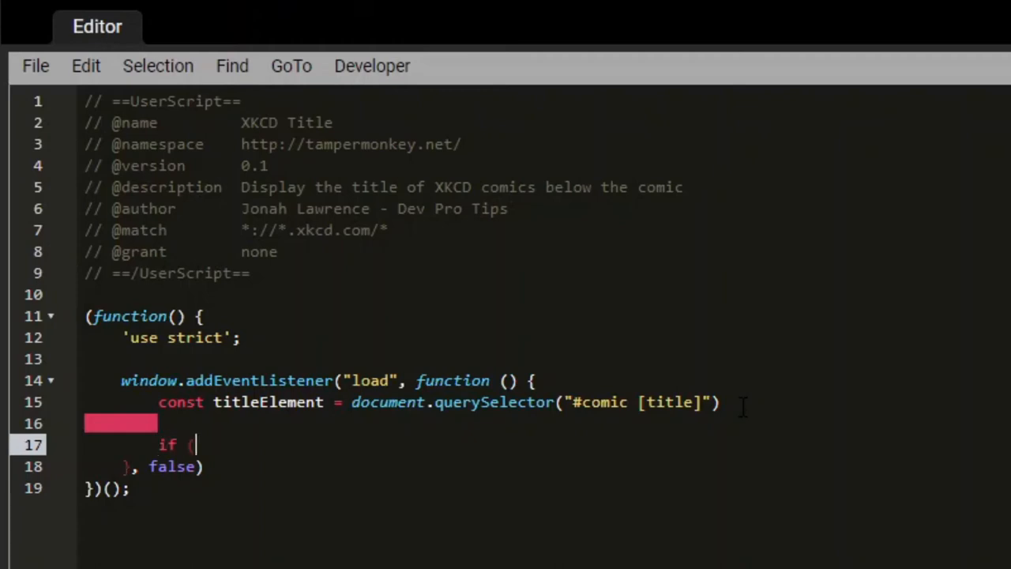
type("titleElemen")
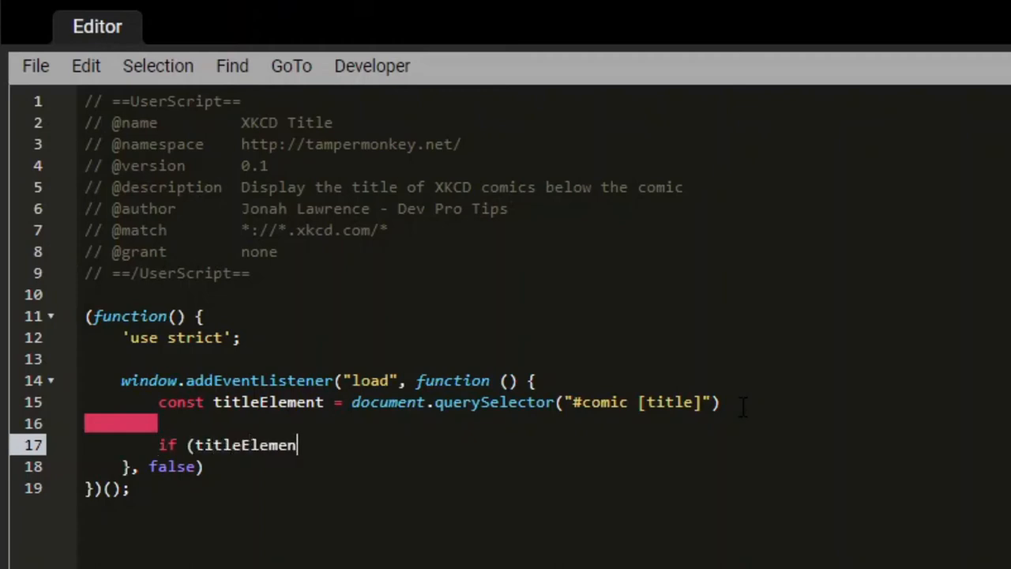
type("t)")
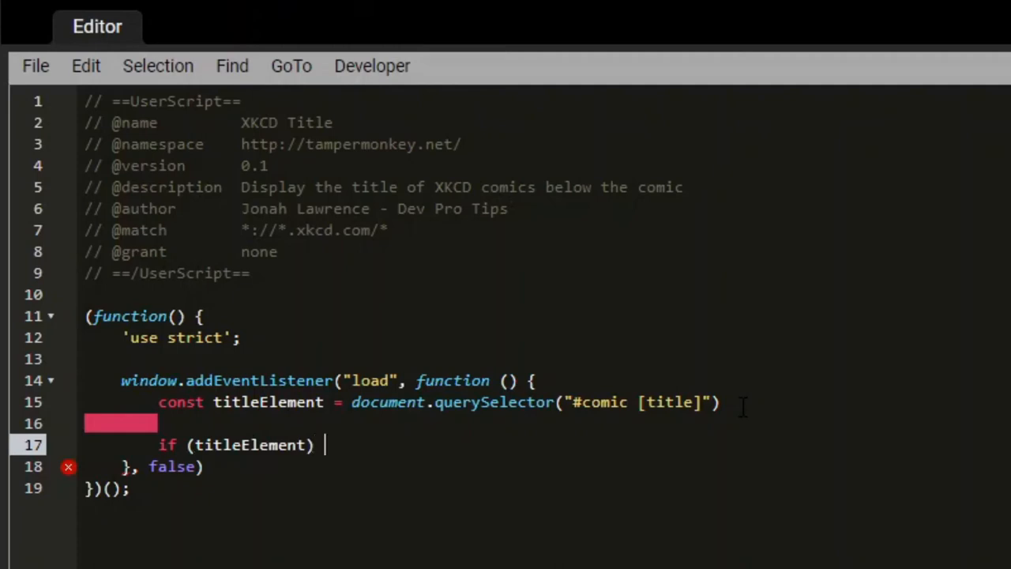
type("{")
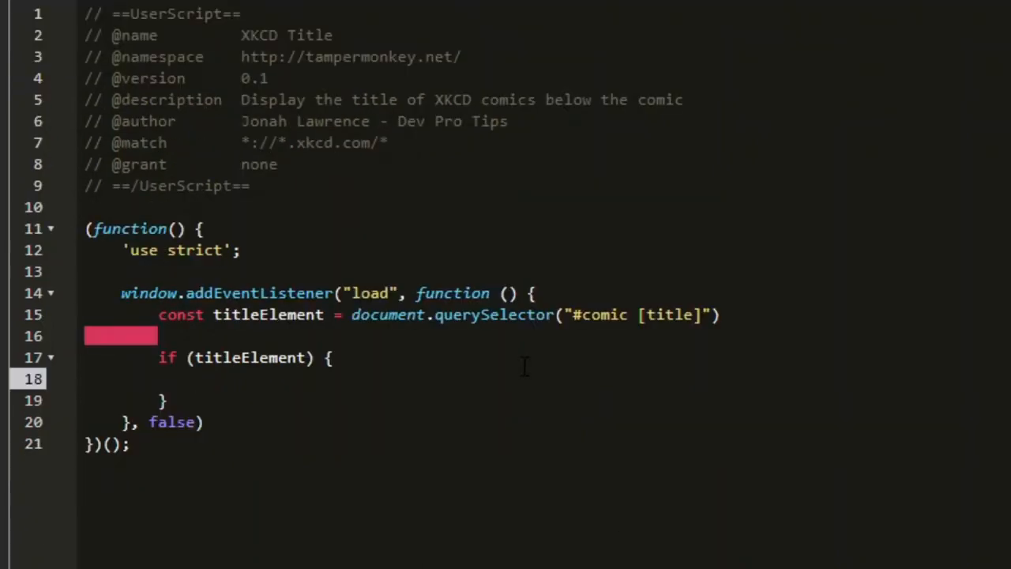
type("const title")
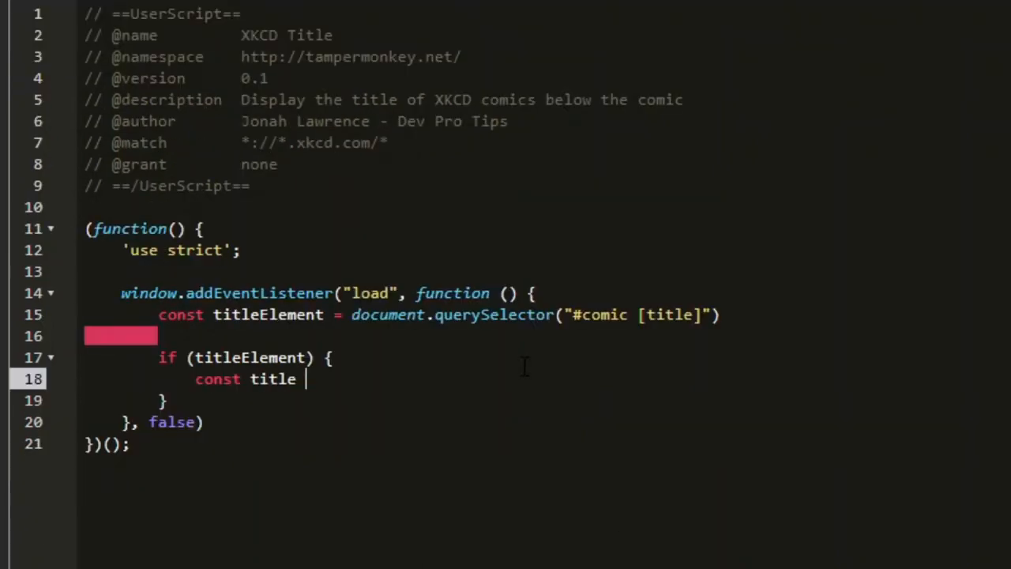
type("= t")
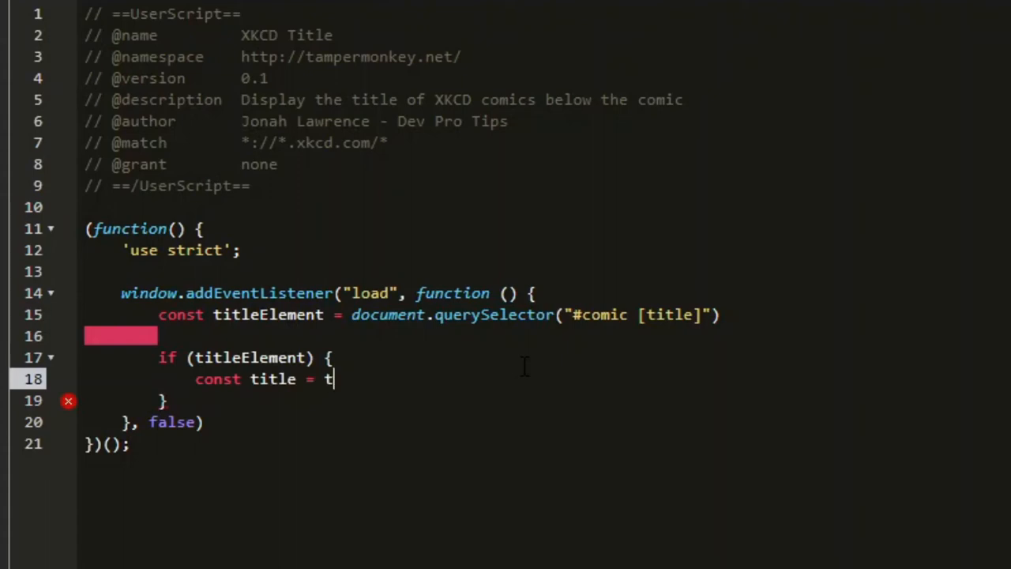
type("itleElement.title")
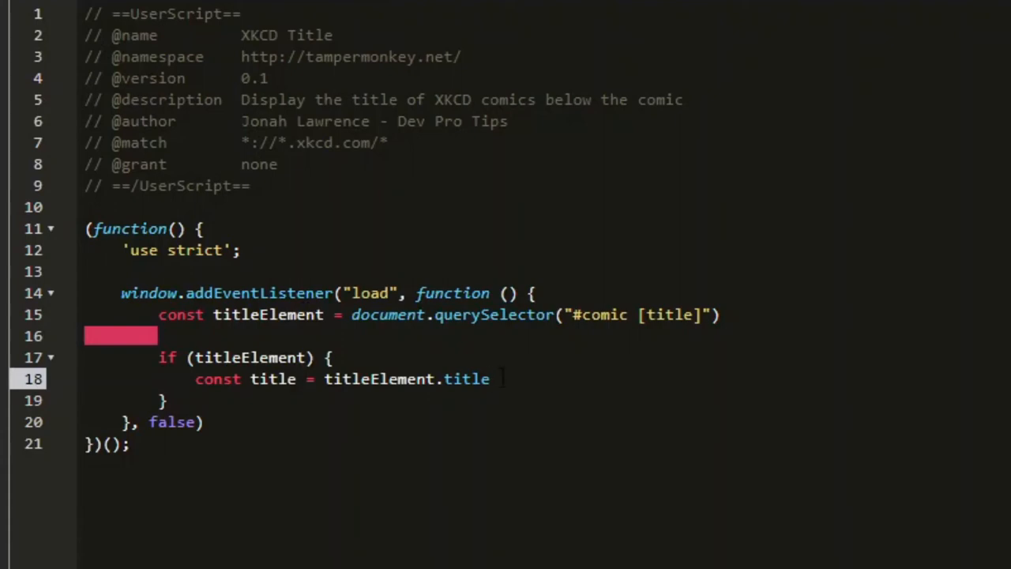
key("Enter")
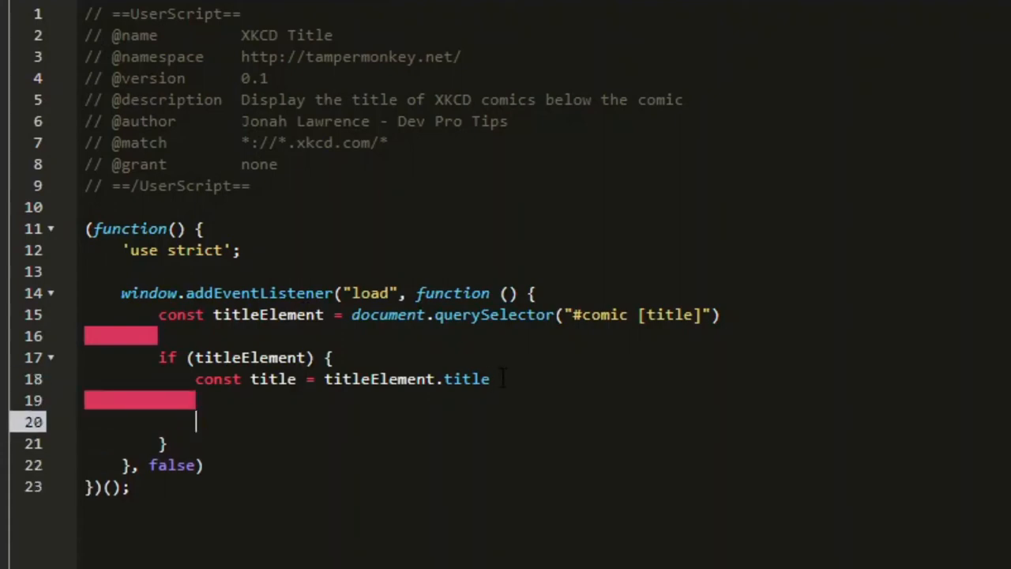
- Write let p = document.createElement("p") and set p.innerText = title
type("document.")
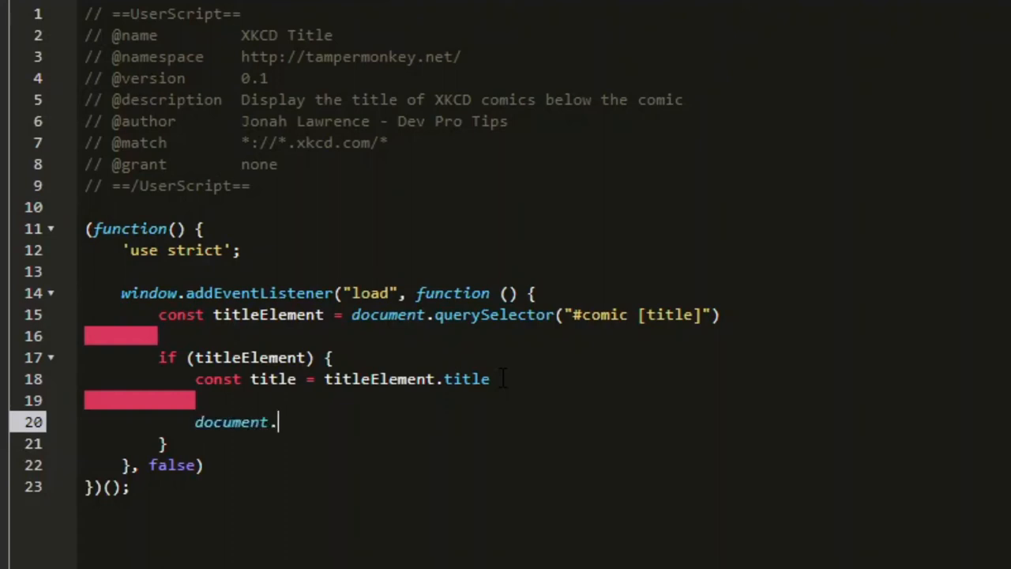
type("createE")
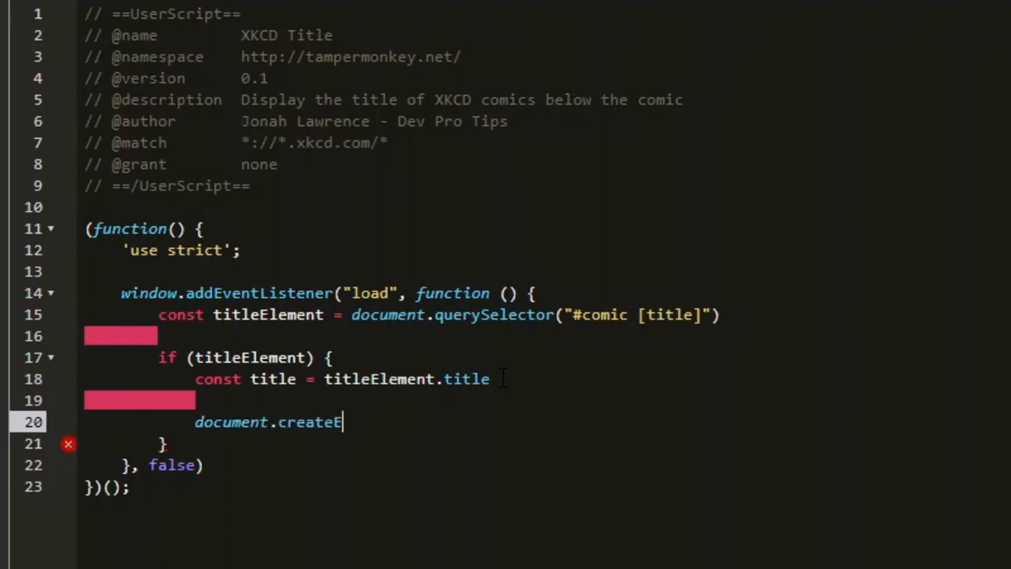
type("lement(")
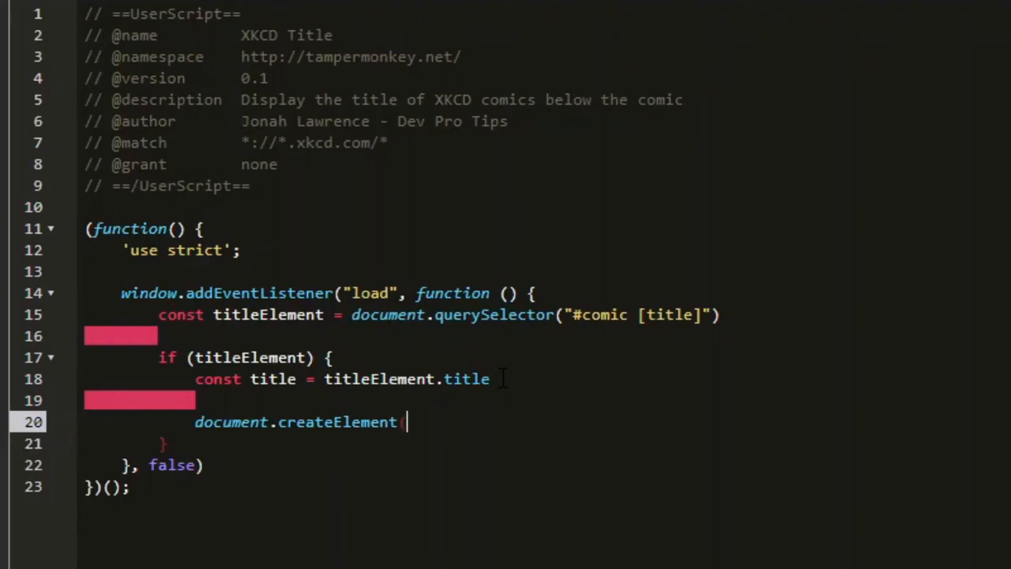
type("\"p\"")
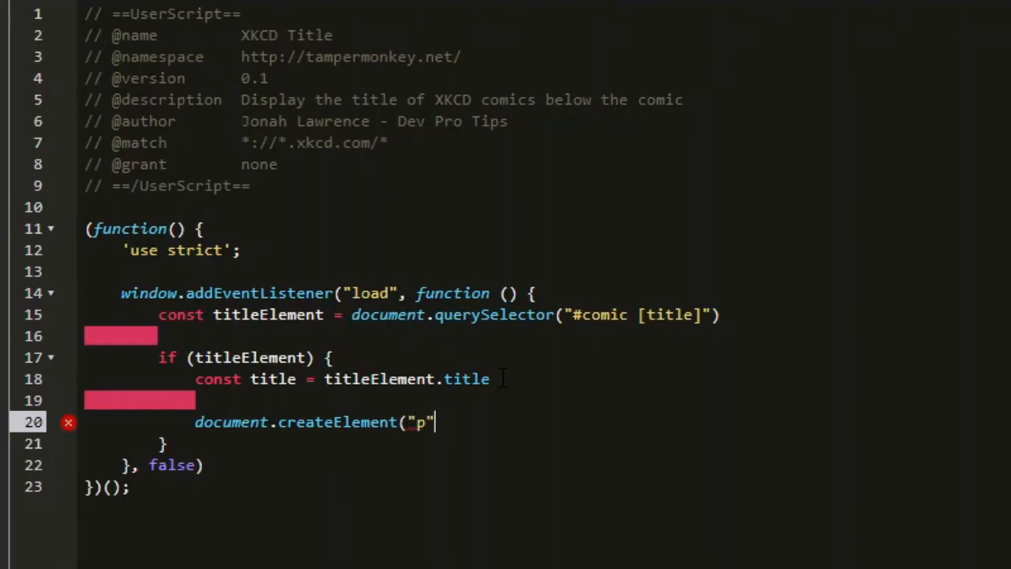
type(")")
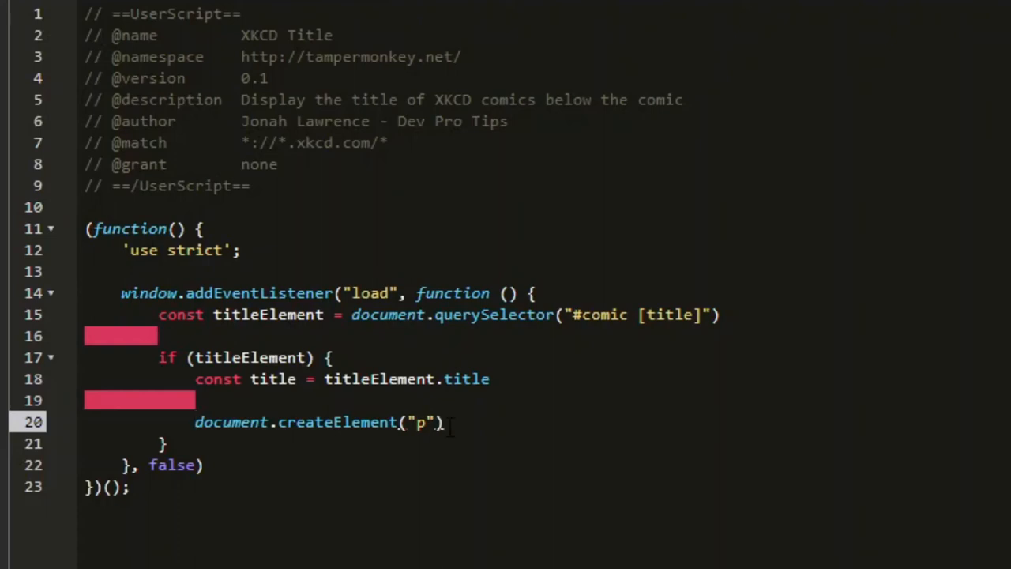
type("let p =")
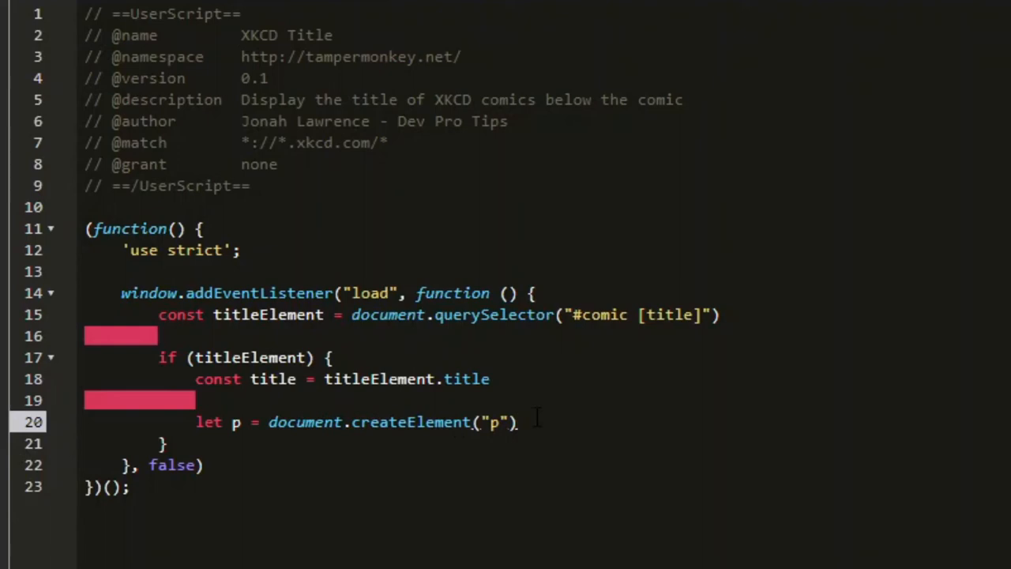
key("Enter")
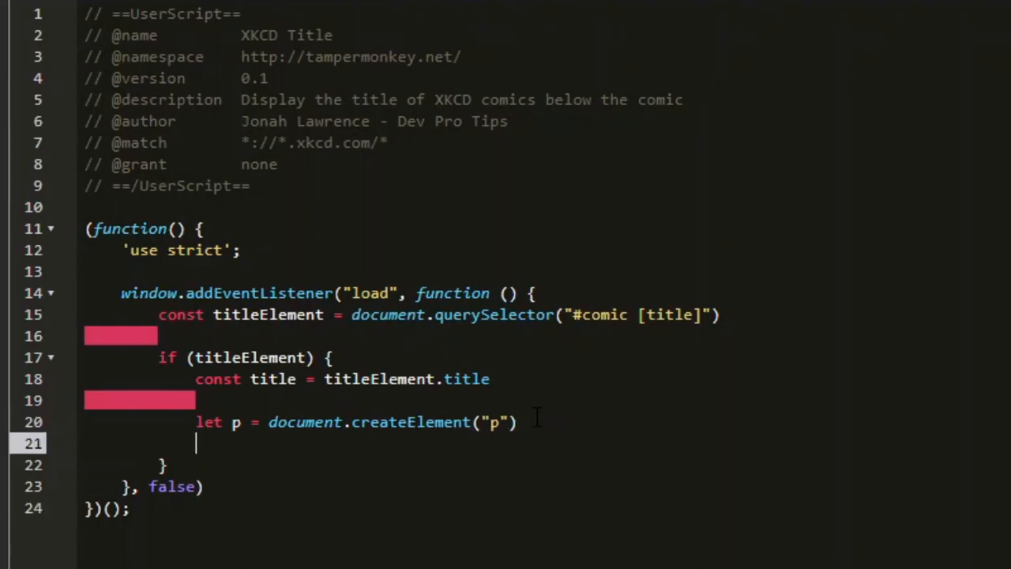
type("p.innerText = ti")
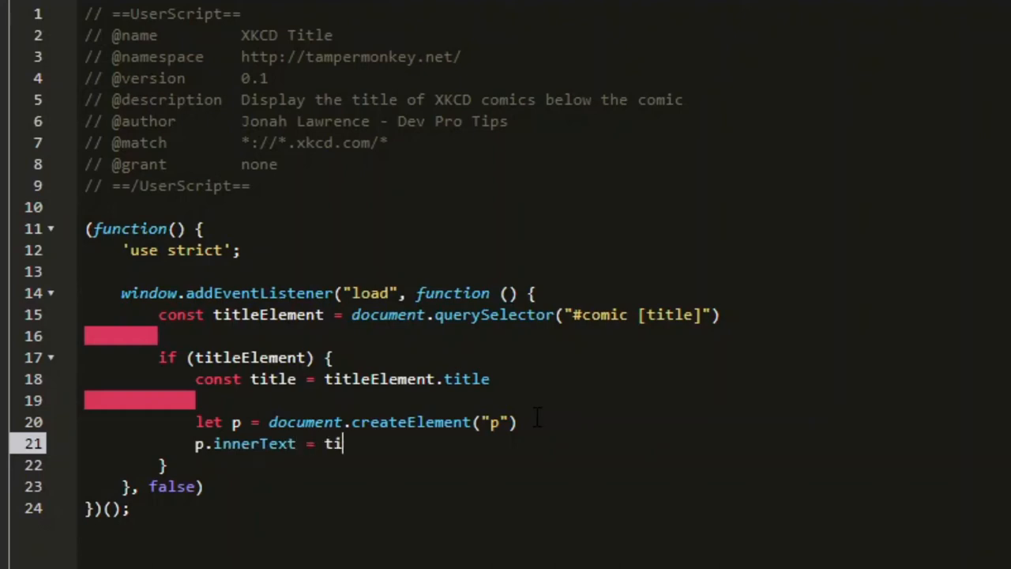
type("tle")
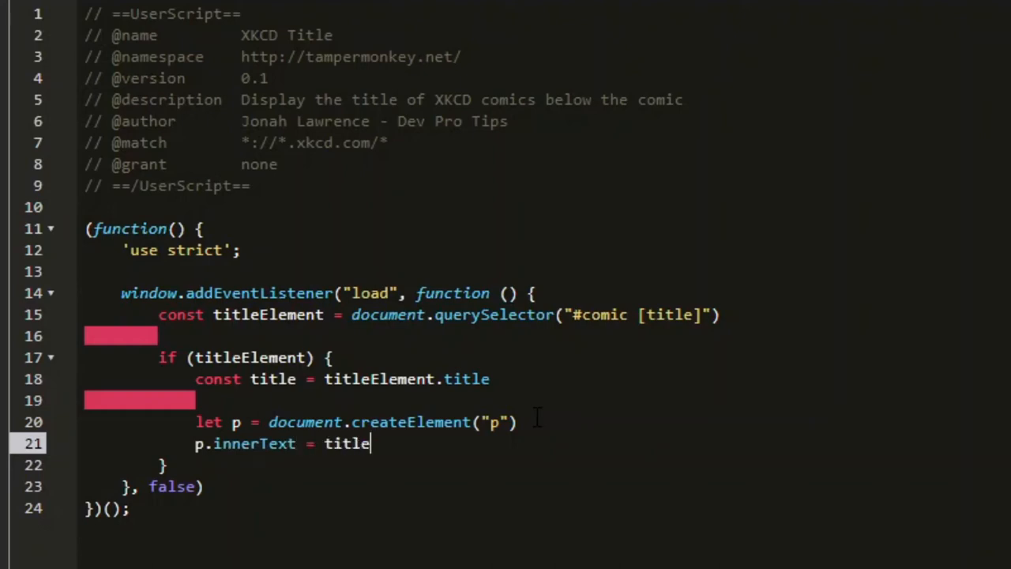
key("Enter")
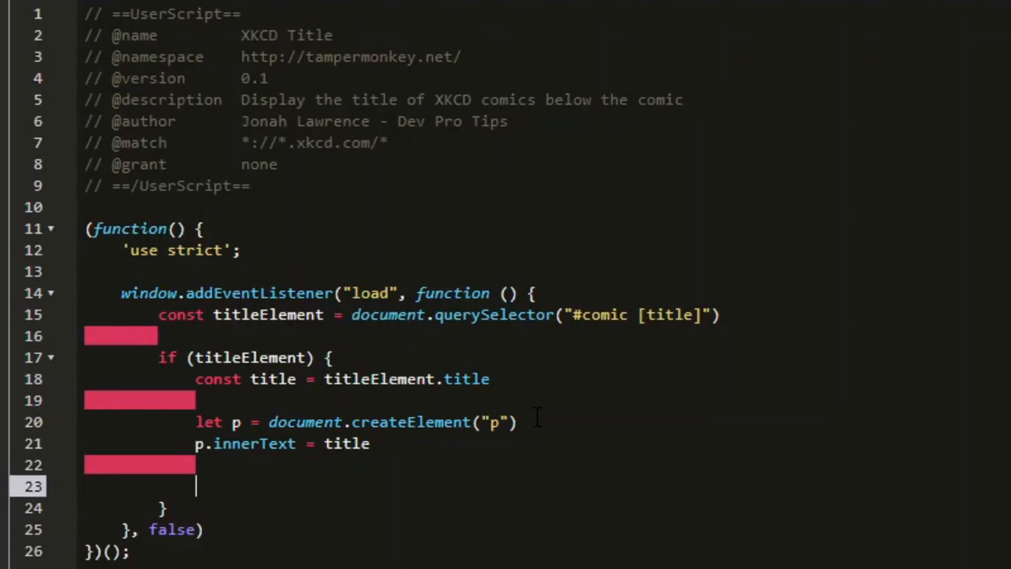
- Append the paragraph into the comic area with document.querySelector("#comic").append(p)
type("document.")
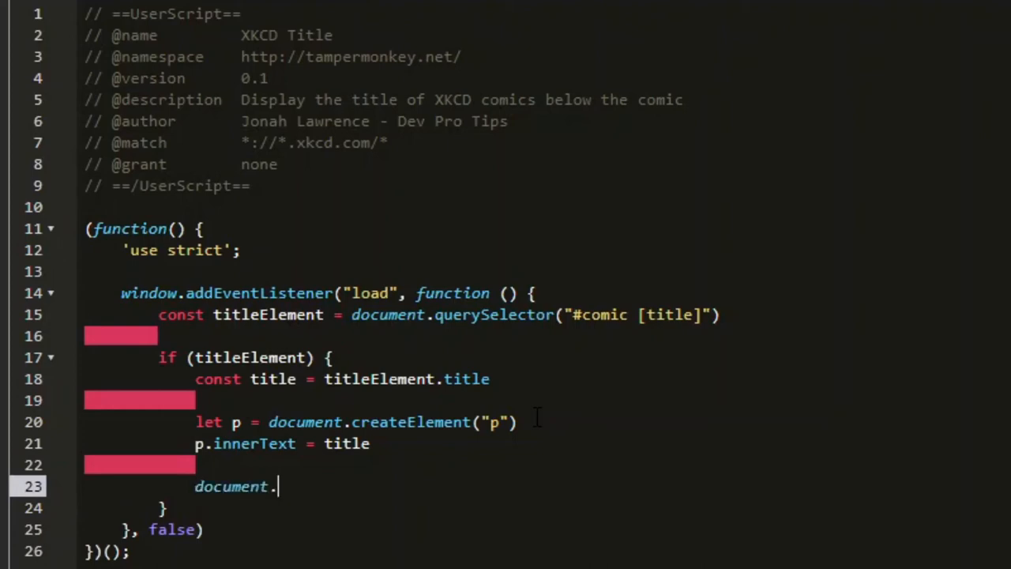
type("queryS")
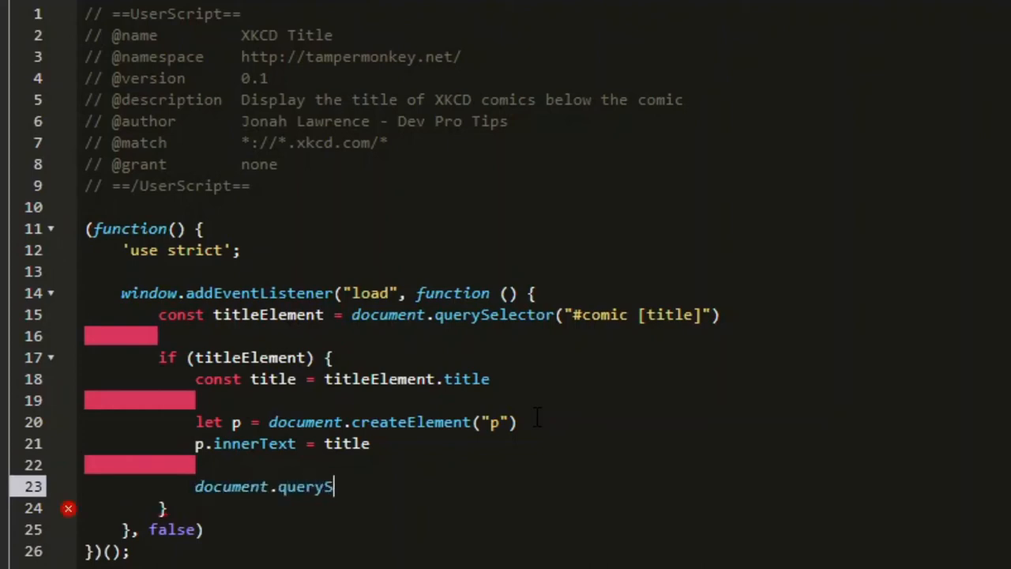
type("elector(")
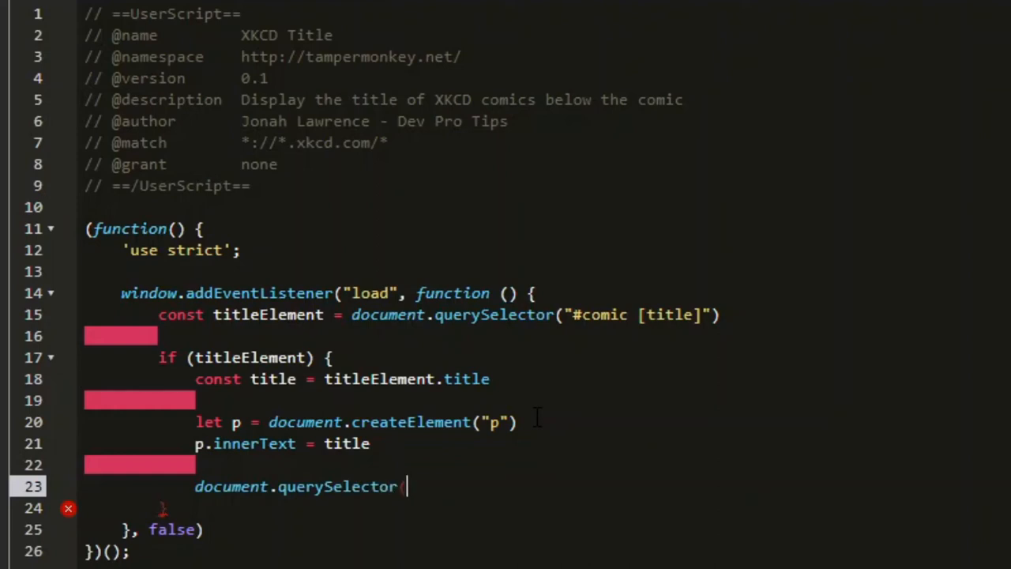
type("(\"#comic")
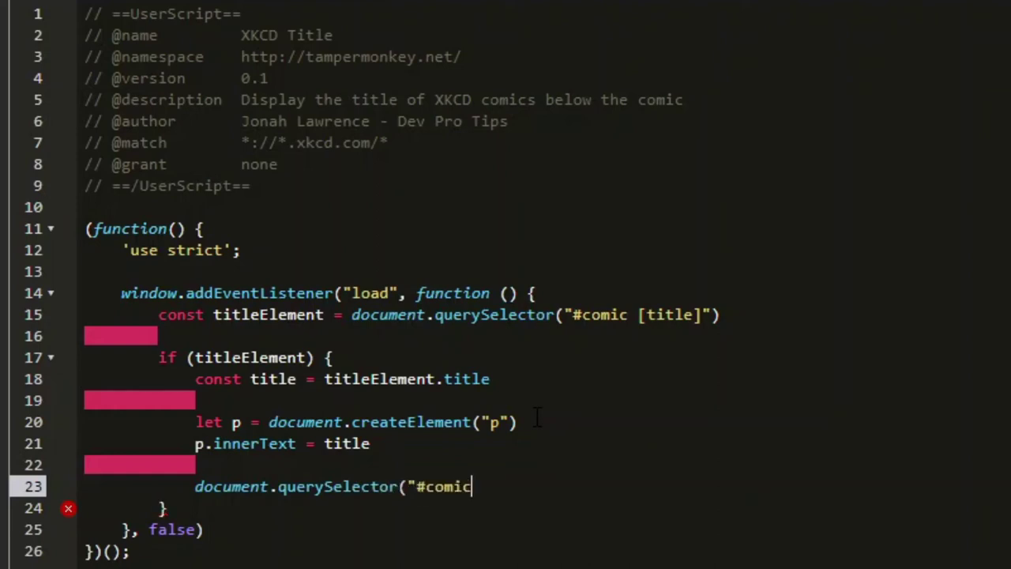
type("\").appen")
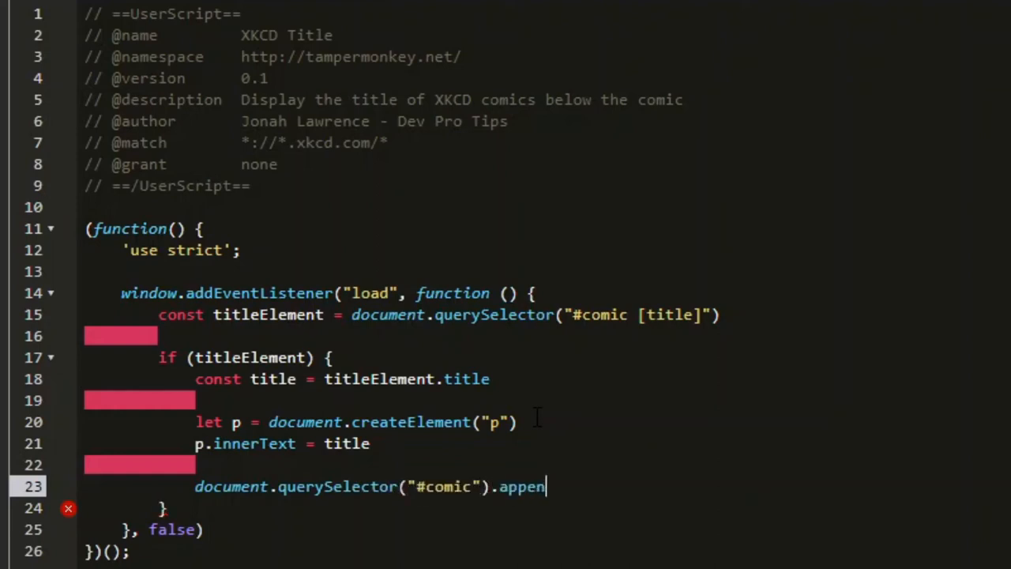
type("d(p")
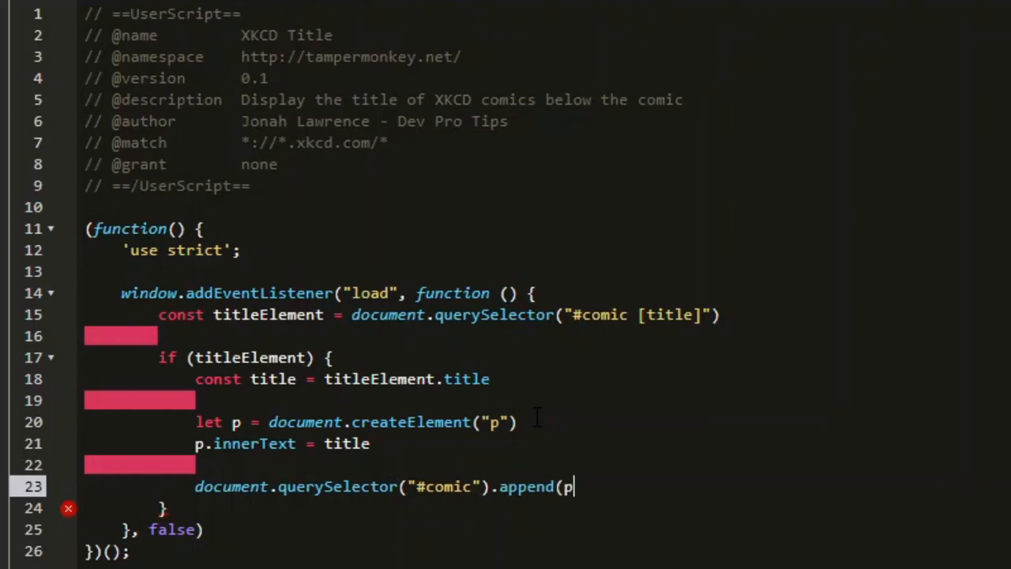
type(")")
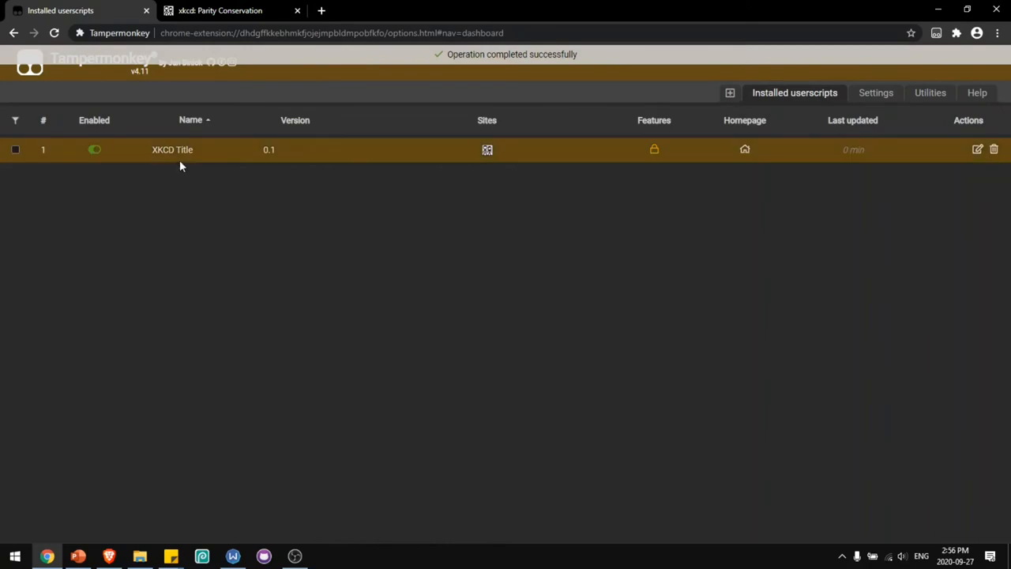
- Reload xkcd and select the new title paragraph shown beneath the comic
left_click(229, 9)
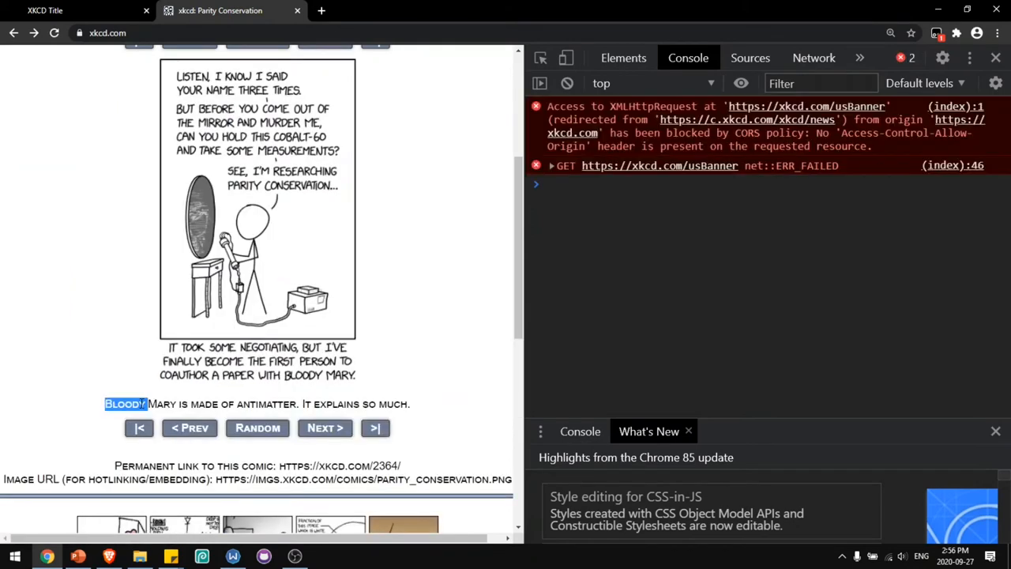
triple_click(255, 404)
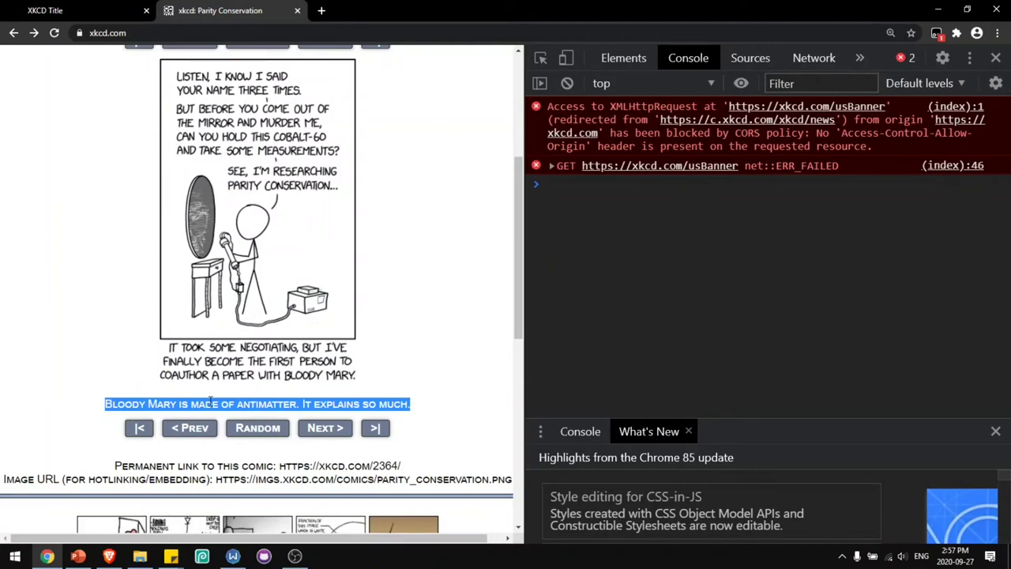
mouse_move(237, 218)
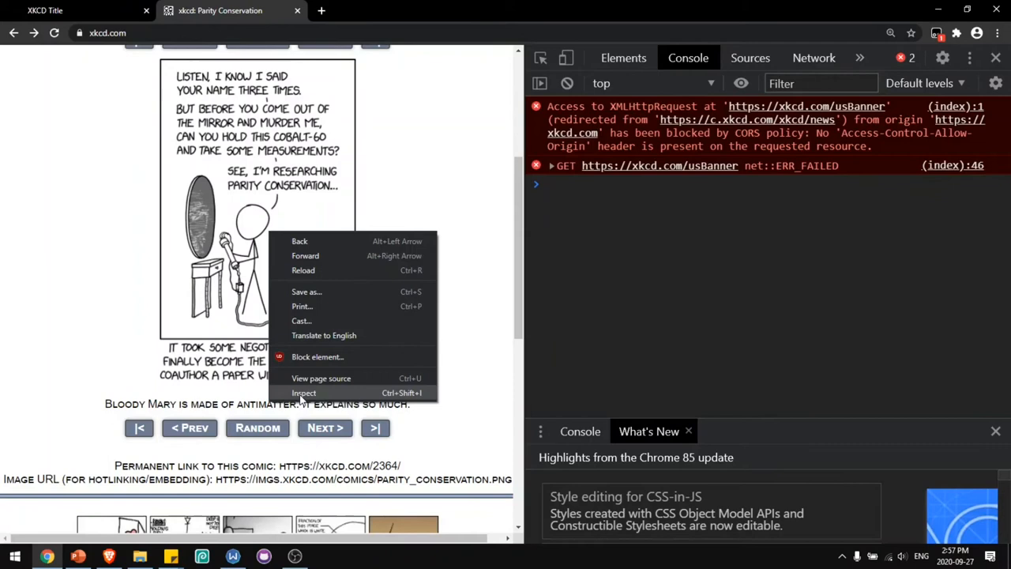
- Inspect the paragraph and add inline font-variant none, background #aaaaaa, 15px padding and max-width
left_click(304, 392)
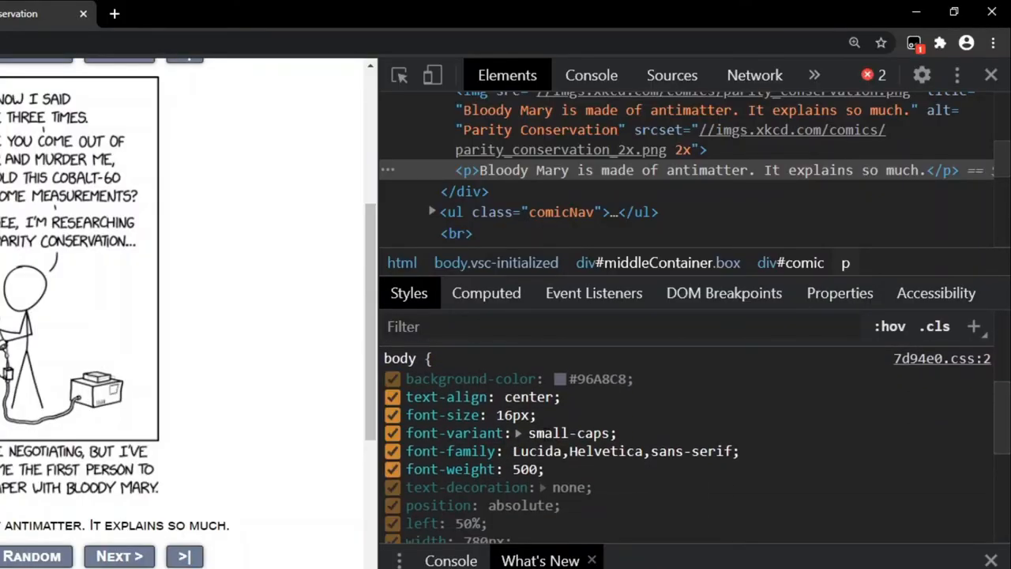
left_click(466, 171)
type("no")
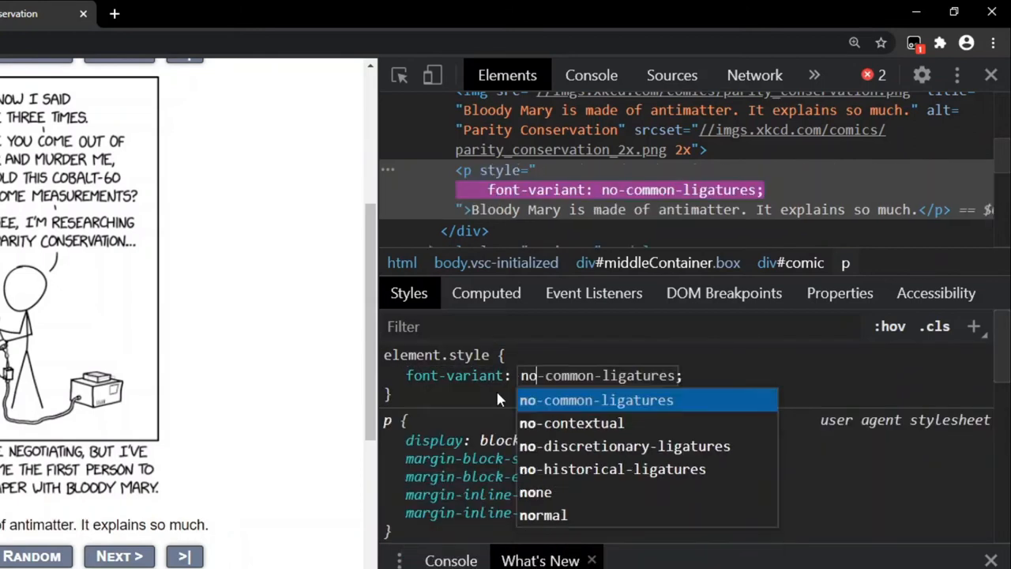
left_click(535, 493)
type("background: #;")
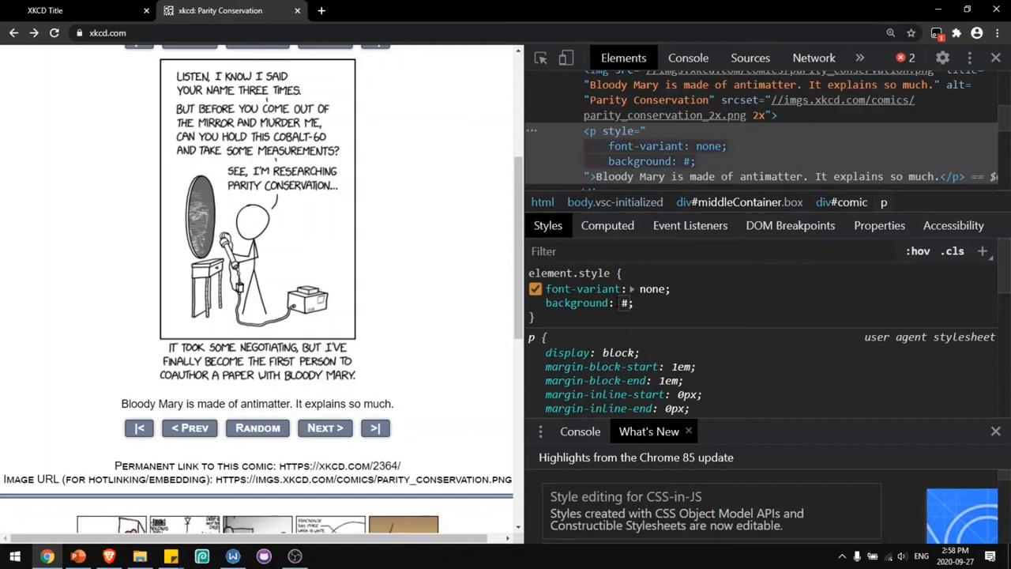
type("aaaaaa")
type("p")
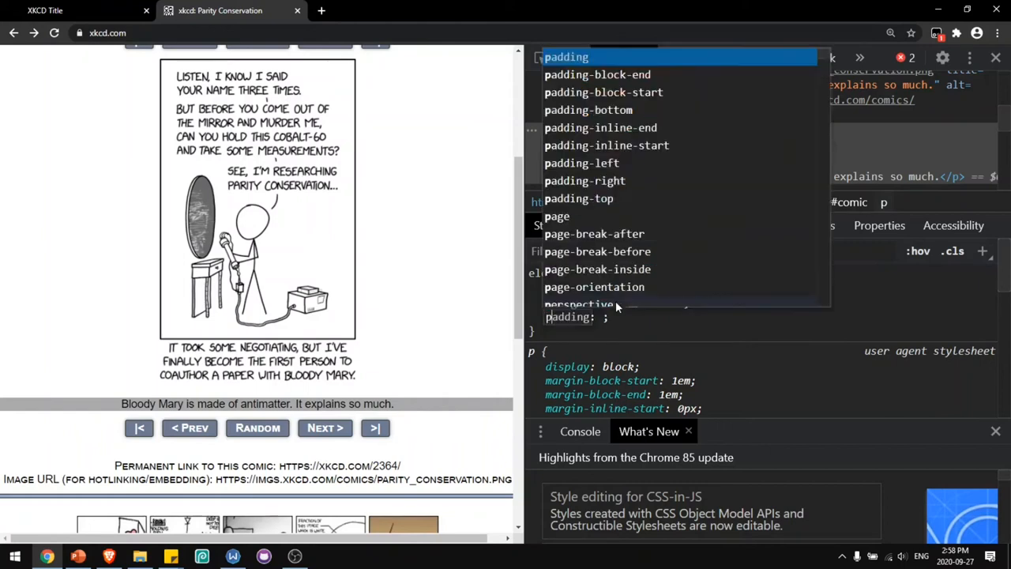
key("Enter")
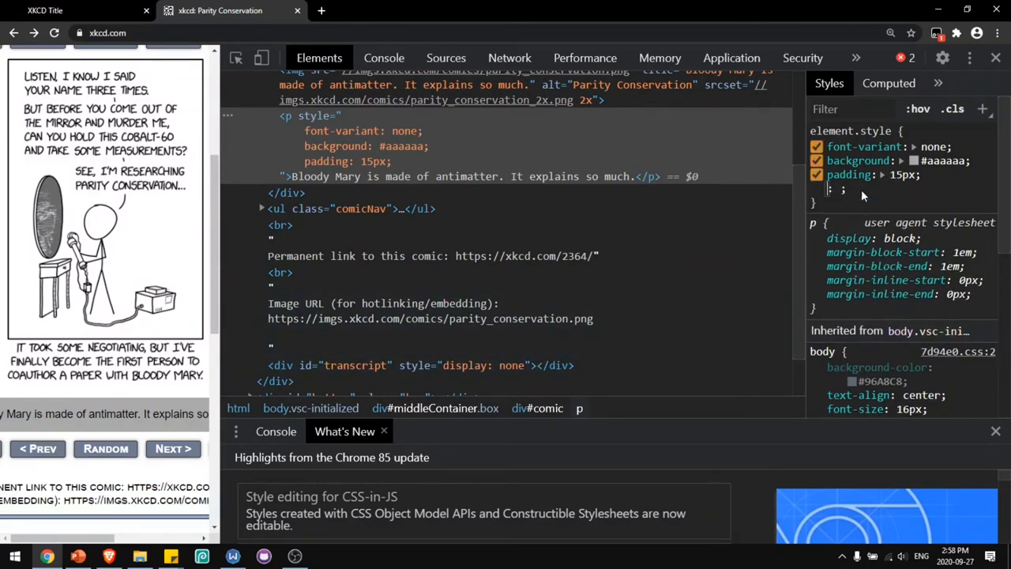
type("max-width")
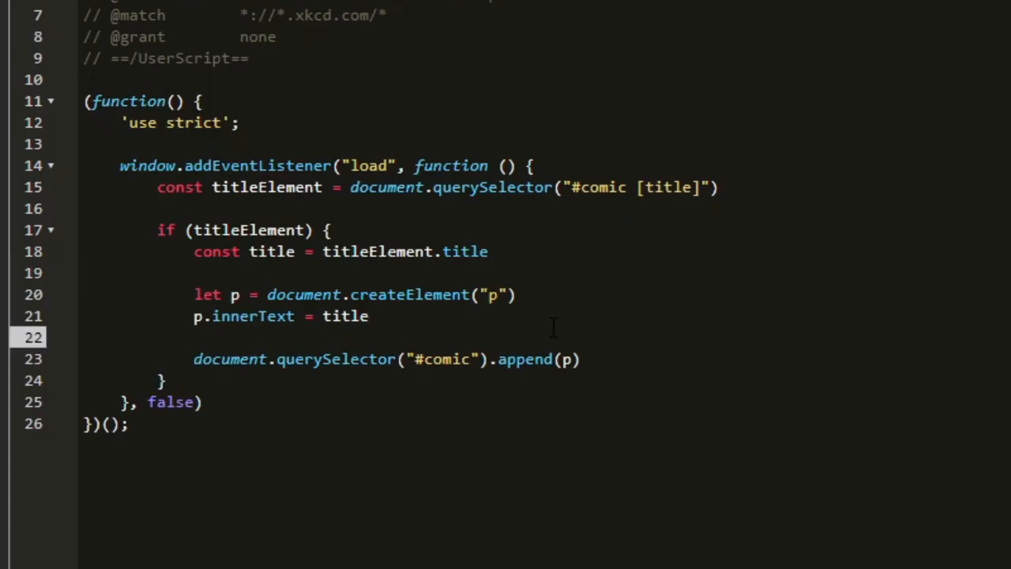
- Insert const styles = { ... } before the append call, starting with font-variant: none
key("Enter")
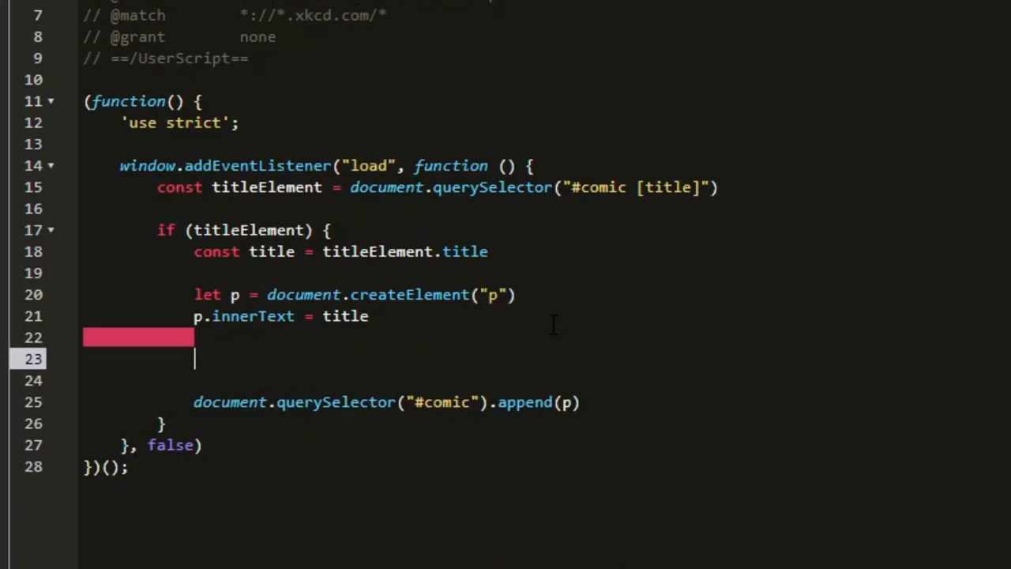
type("const styles =")
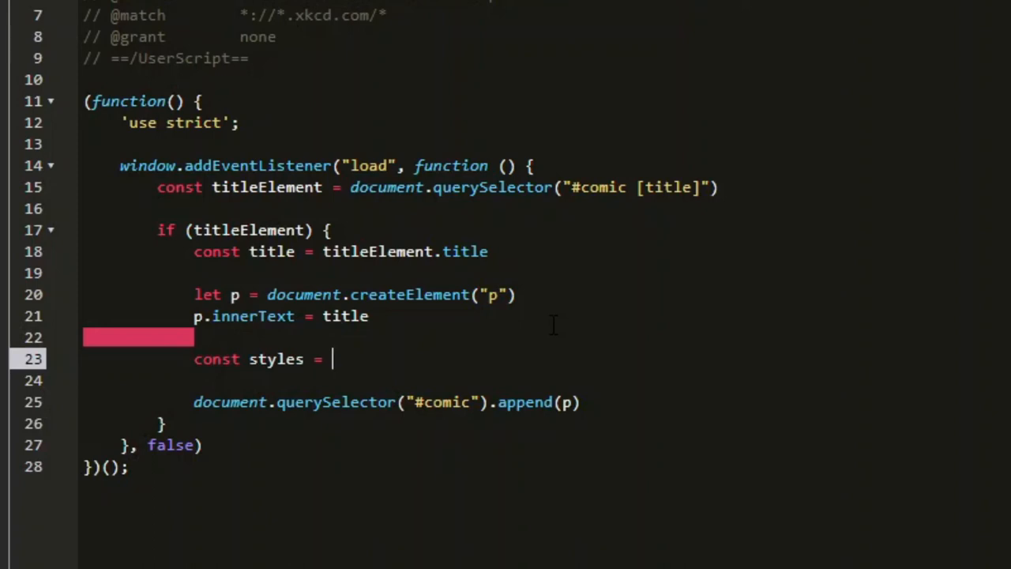
type("{")
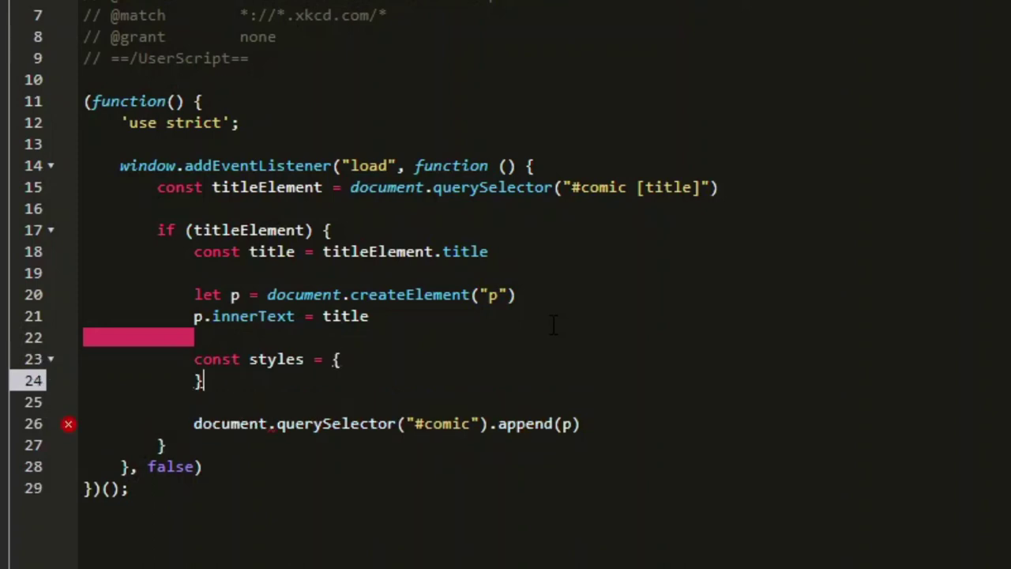
key("Enter")
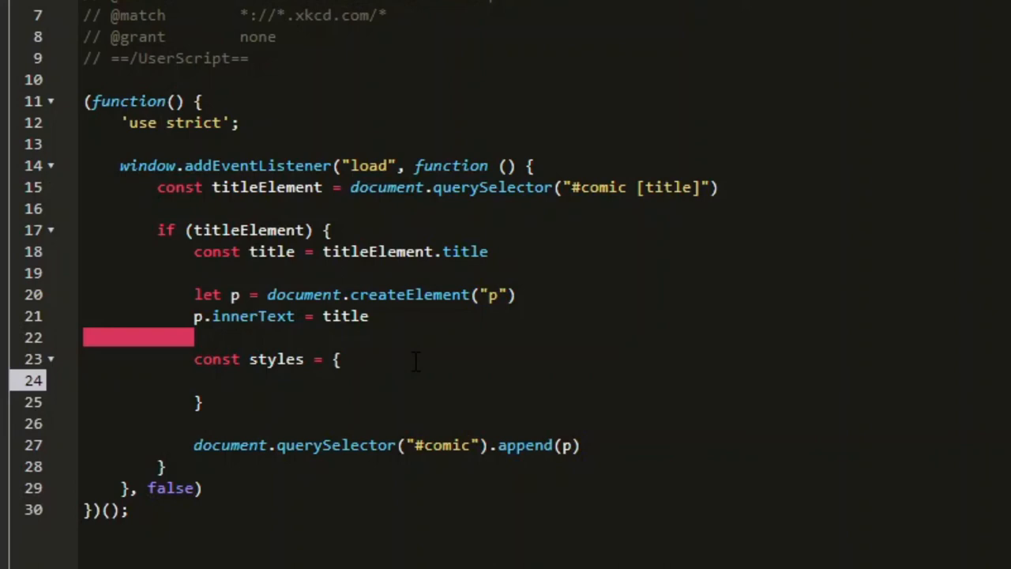
type("font-variant: none;")
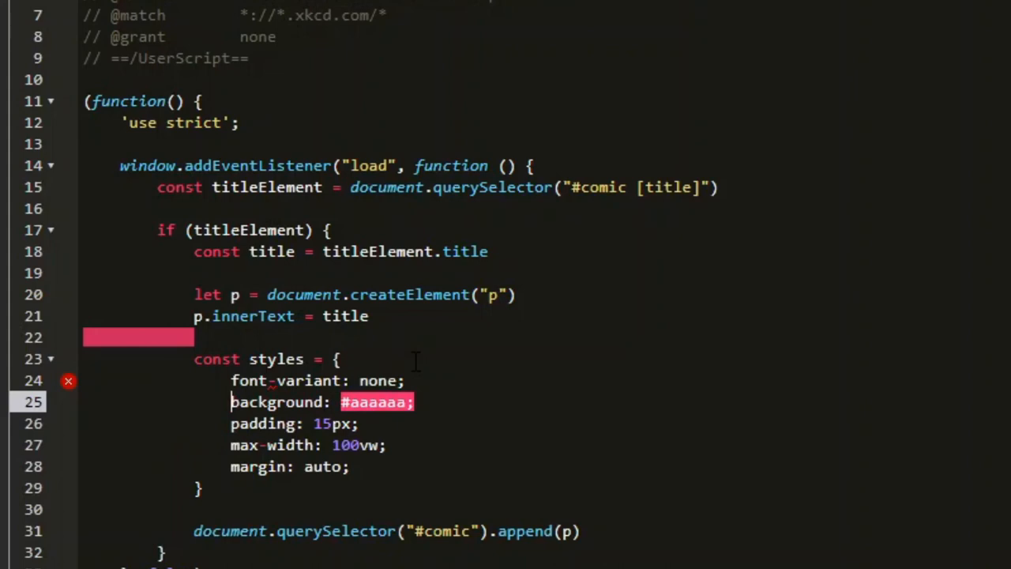
- Convert the entries to camelCase keys with quoted values and commas instead of semicolons
scroll("down", 3)
type("V")
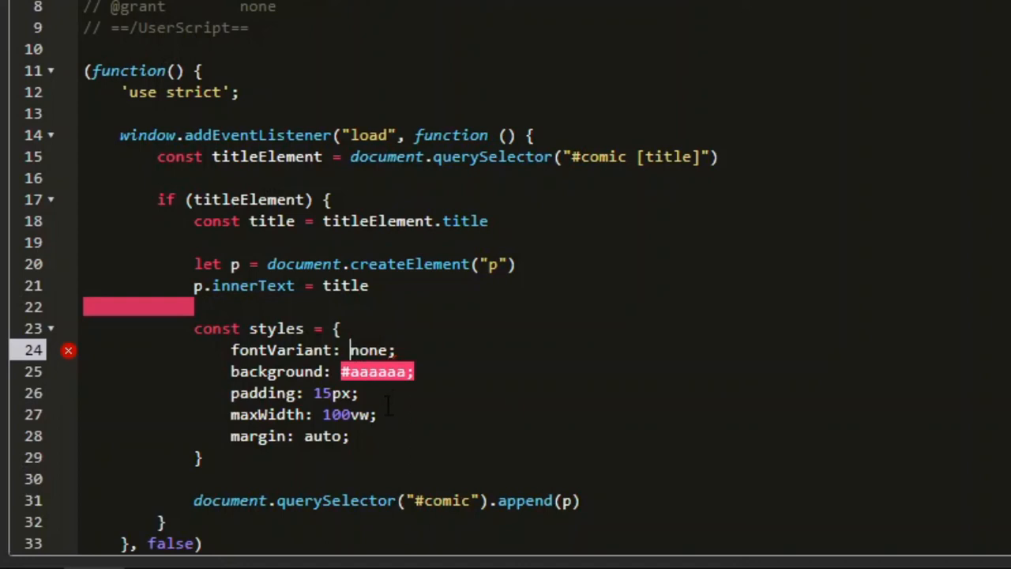
type("'")
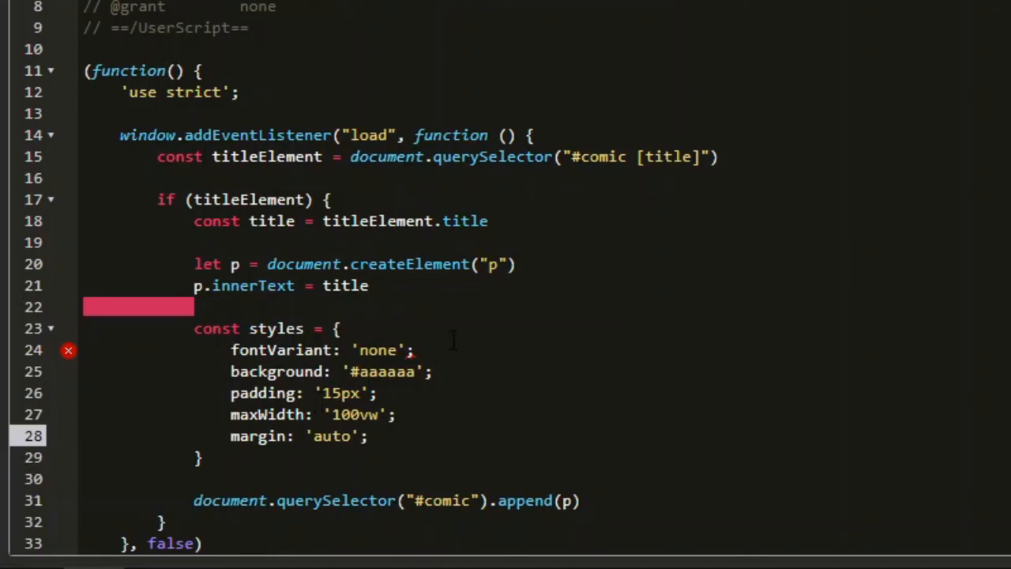
left_click(417, 350)
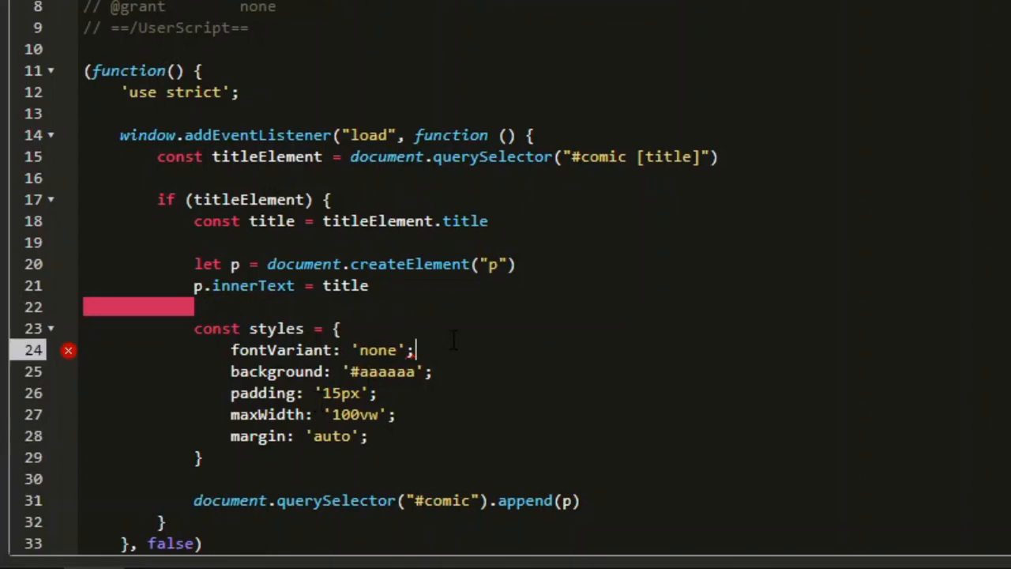
key("Backspace")
type(",")
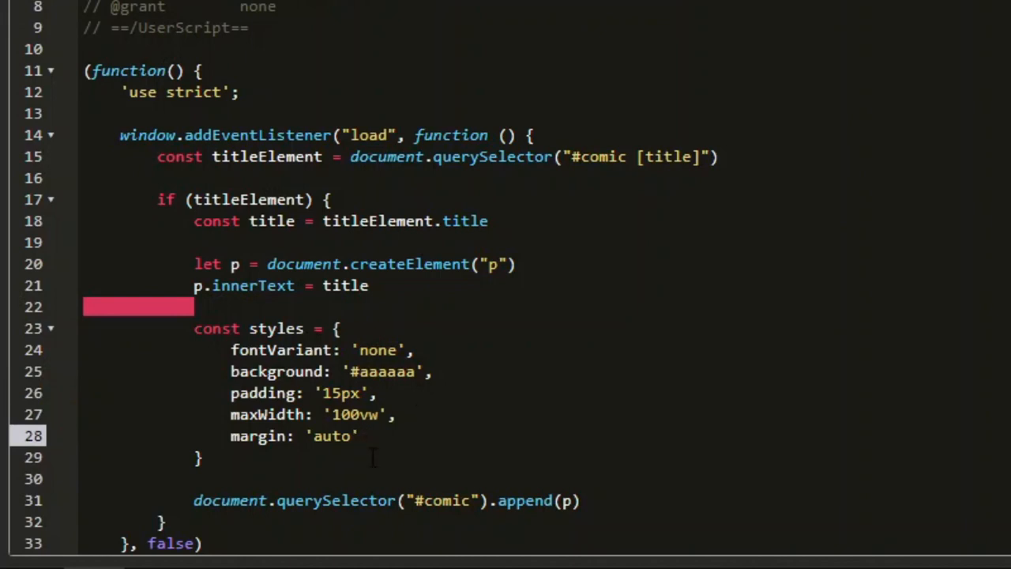
- Add Object.assign(p.style, styles) above the append call
left_click(338, 461)
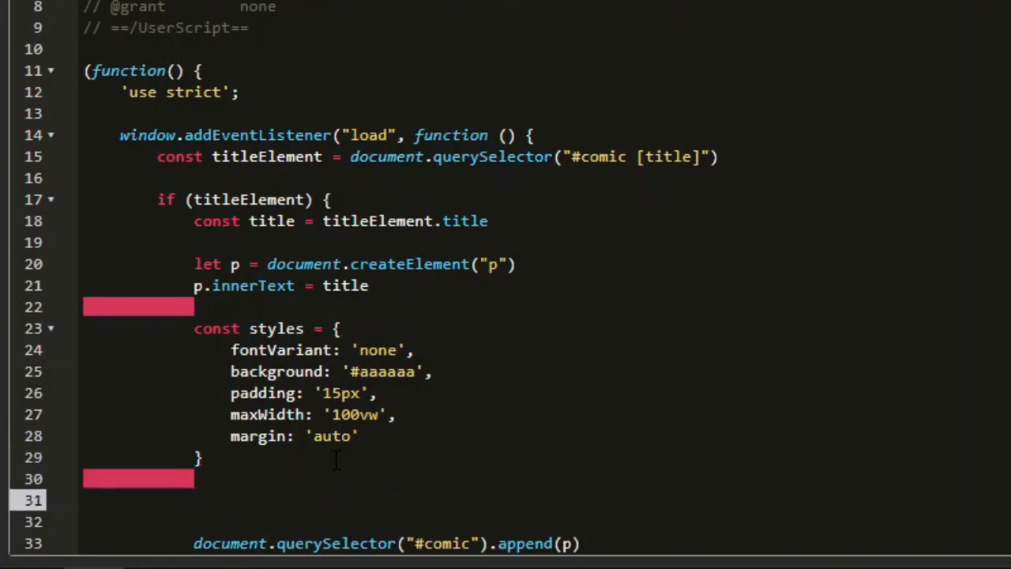
type("Object")
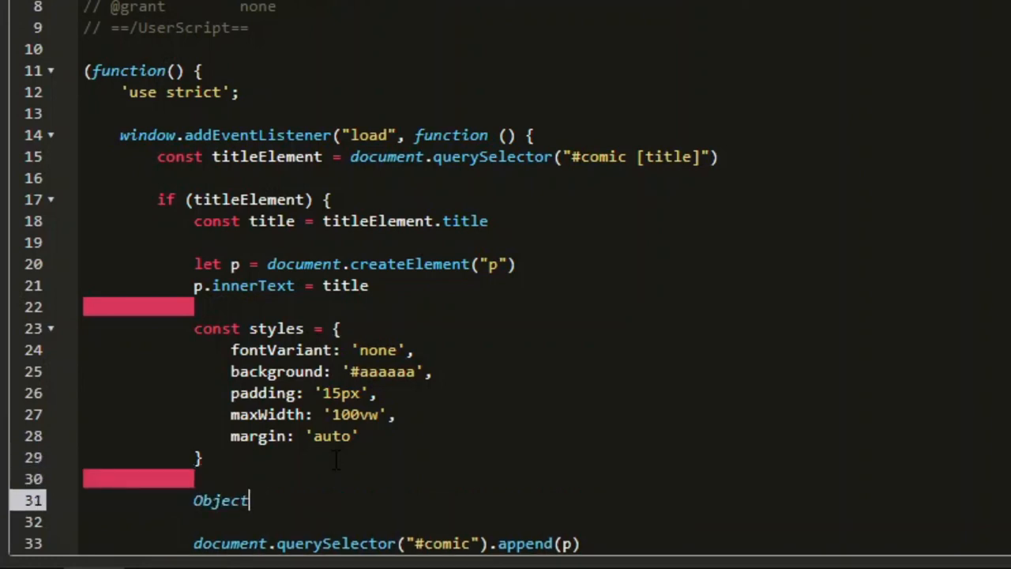
type(".assign")
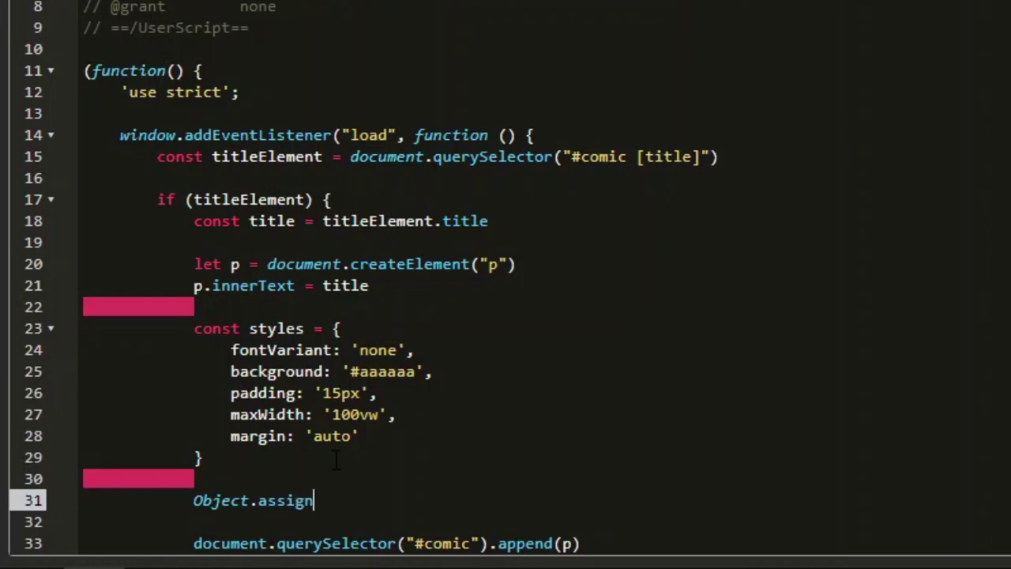
type("(")
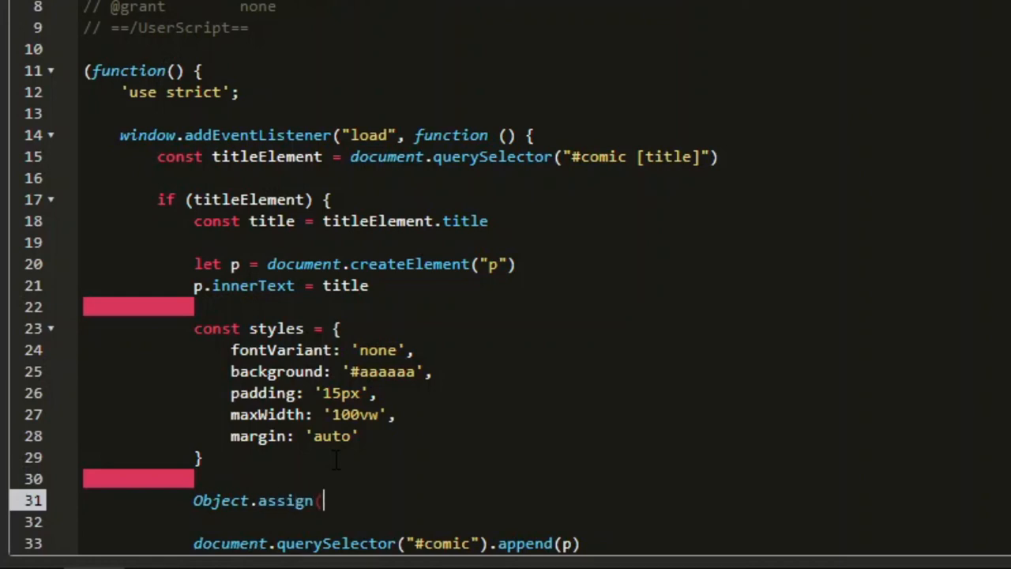
type("p.")
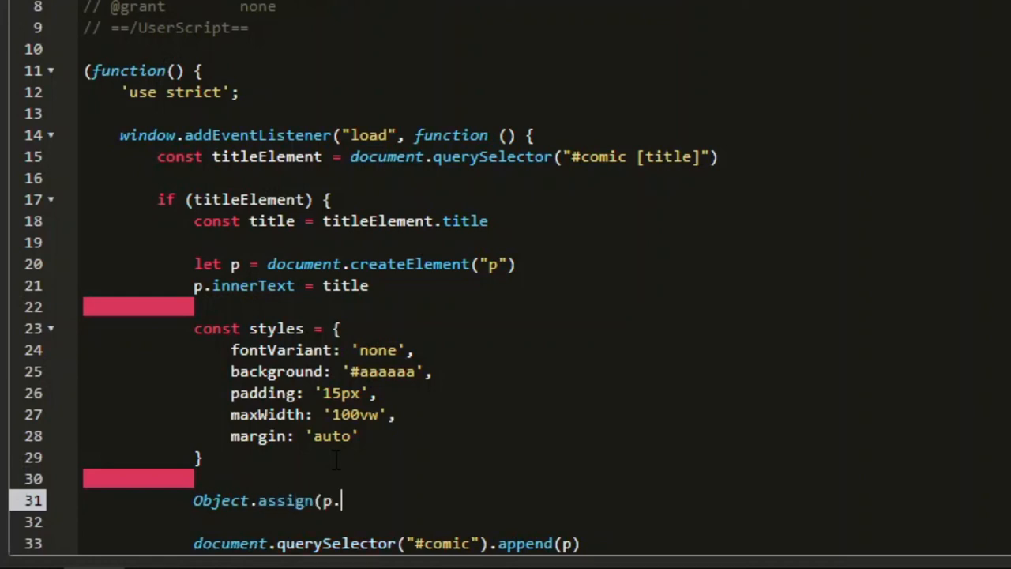
type("style, styl")
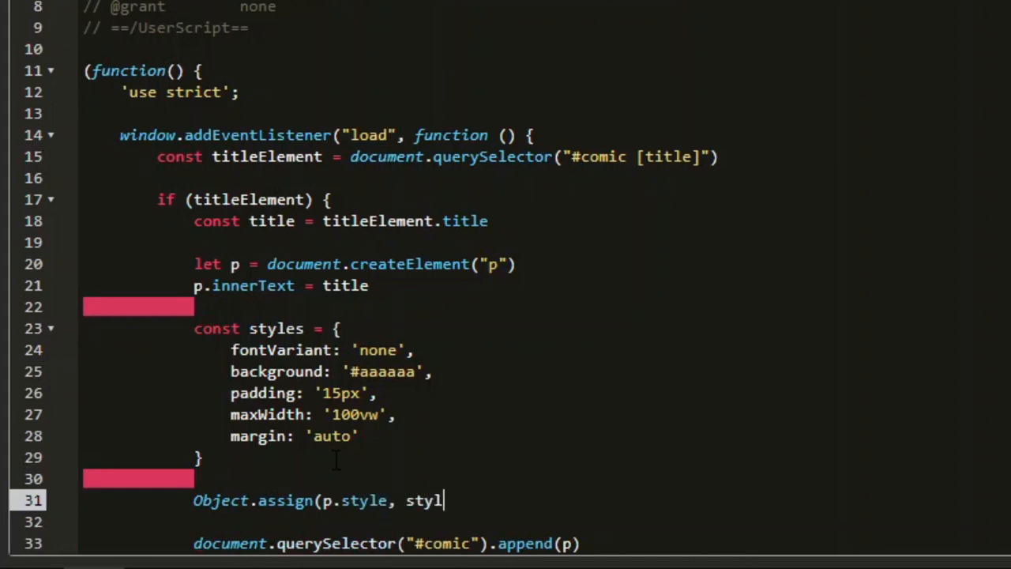
type("es)")
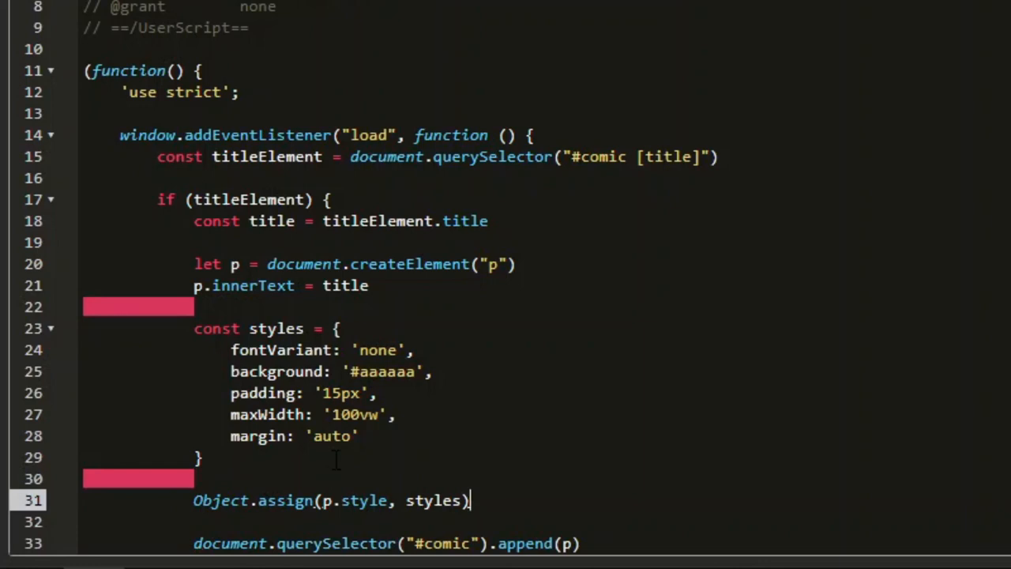
scroll("down", 3)
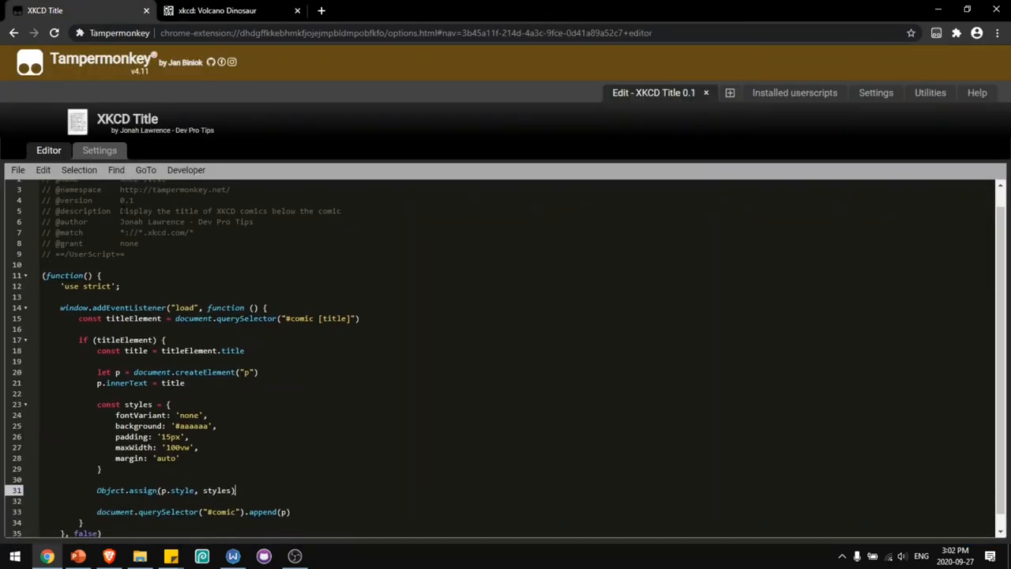
scroll("down", 3)
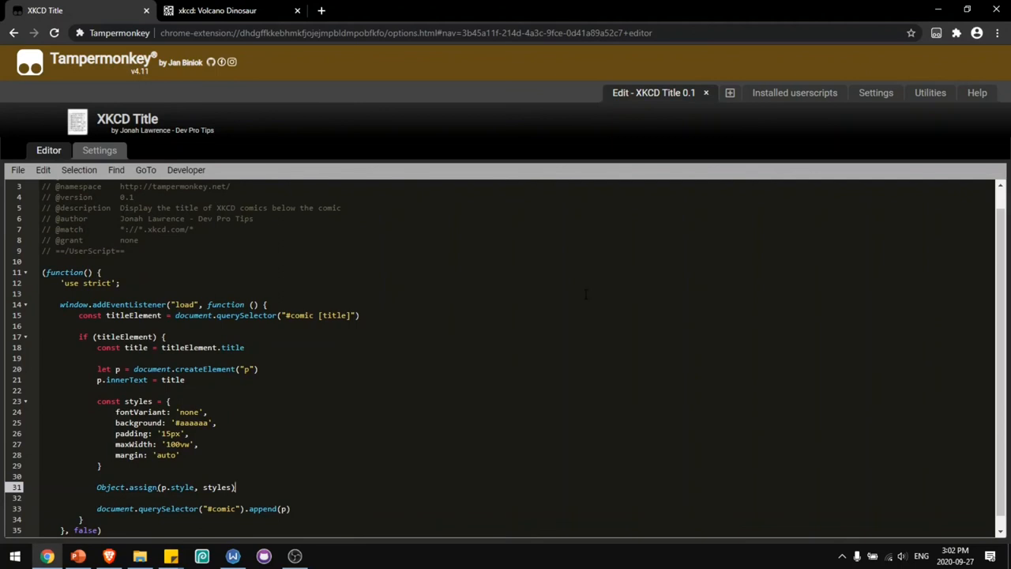